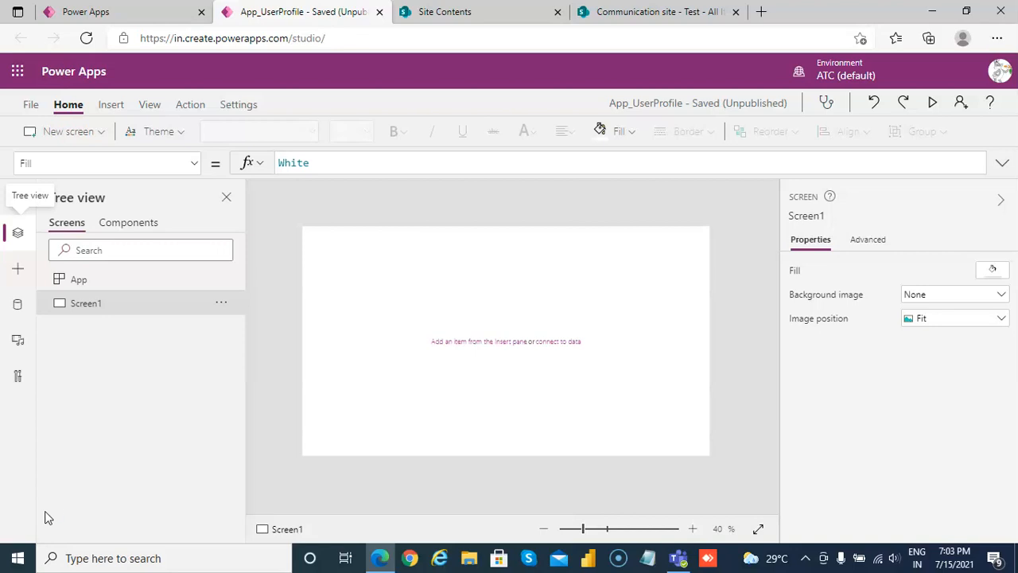
pyautogui.moveTo(155, 509)
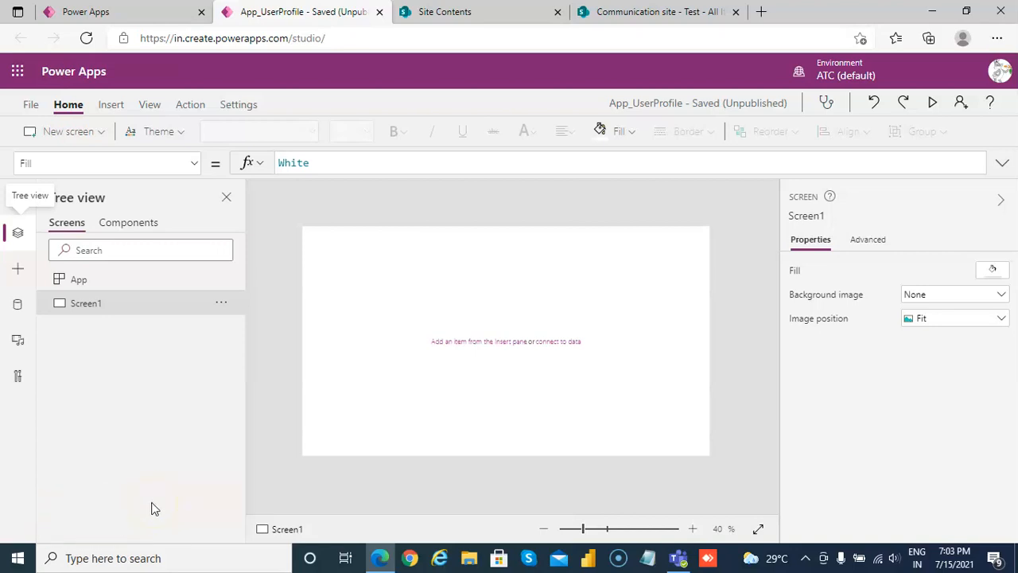
pyautogui.moveTo(637, 20)
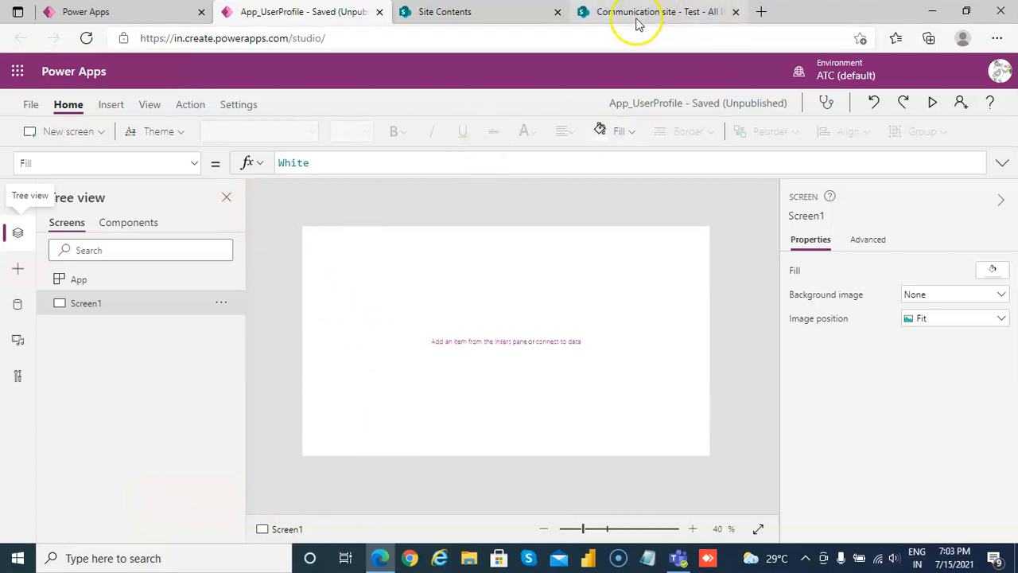
# Switch to the 'Communication site - Test - All Items' tab showing the empty Test list
pyautogui.click(657, 11)
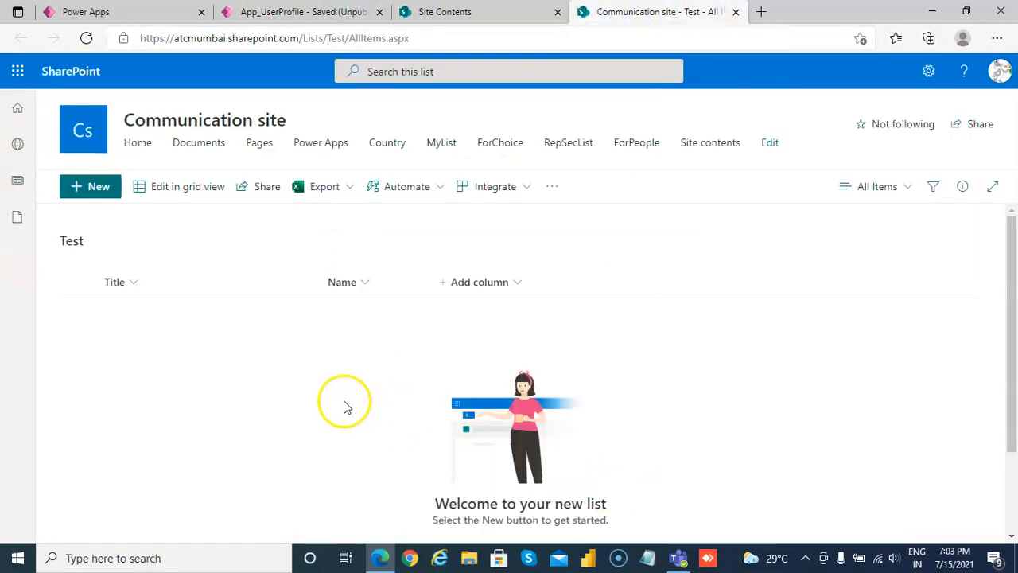
pyautogui.moveTo(131, 270)
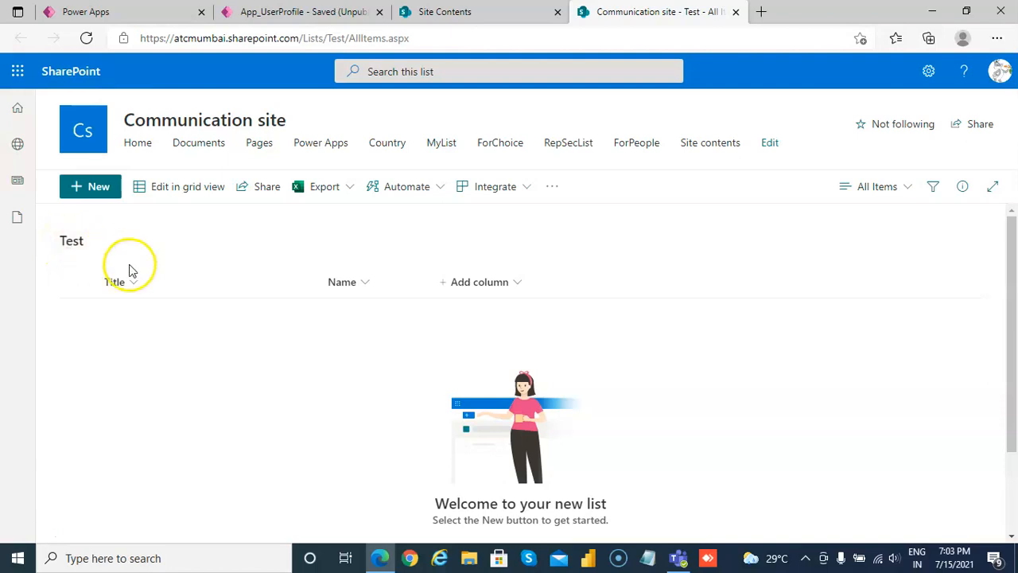
pyautogui.moveTo(354, 296)
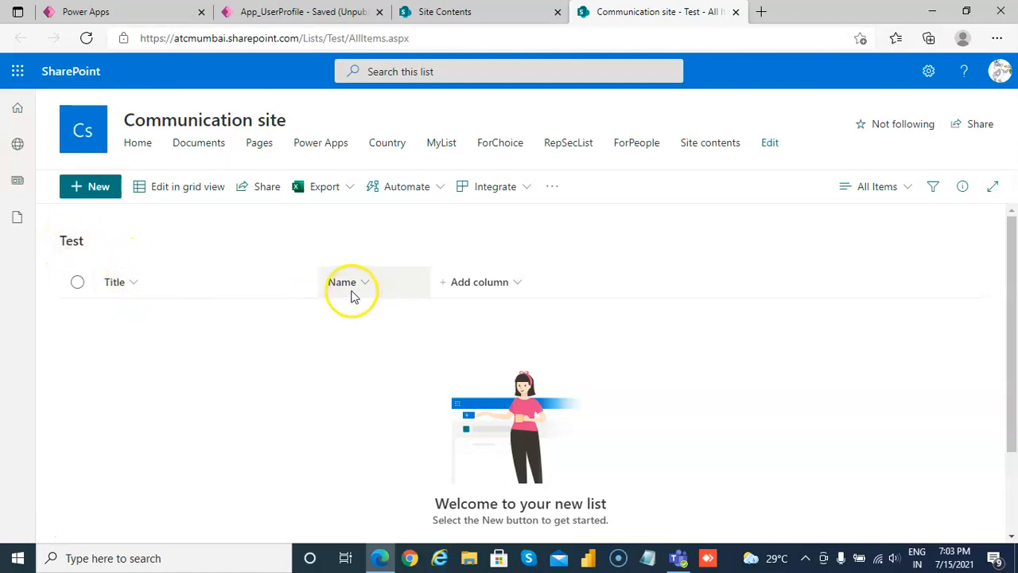
pyautogui.moveTo(374, 205)
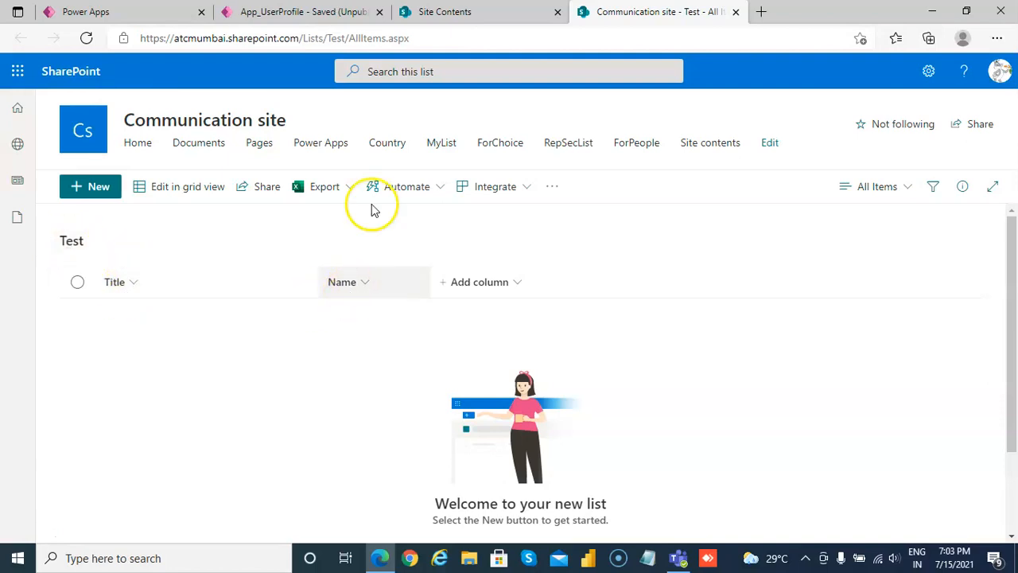
# Connect the Test list from the Communication SharePoint site as a data source
pyautogui.click(303, 12)
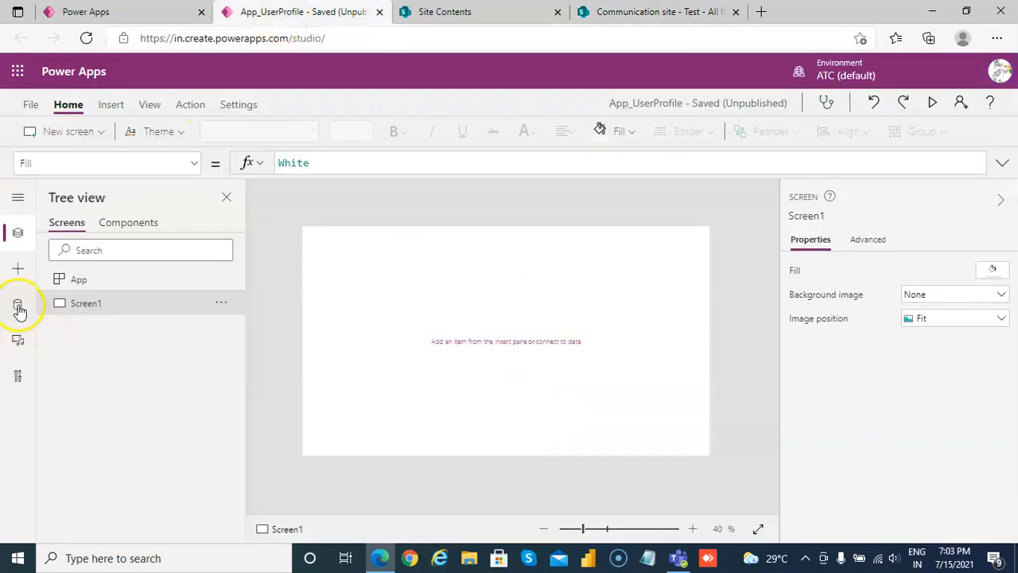
pyautogui.click(17, 304)
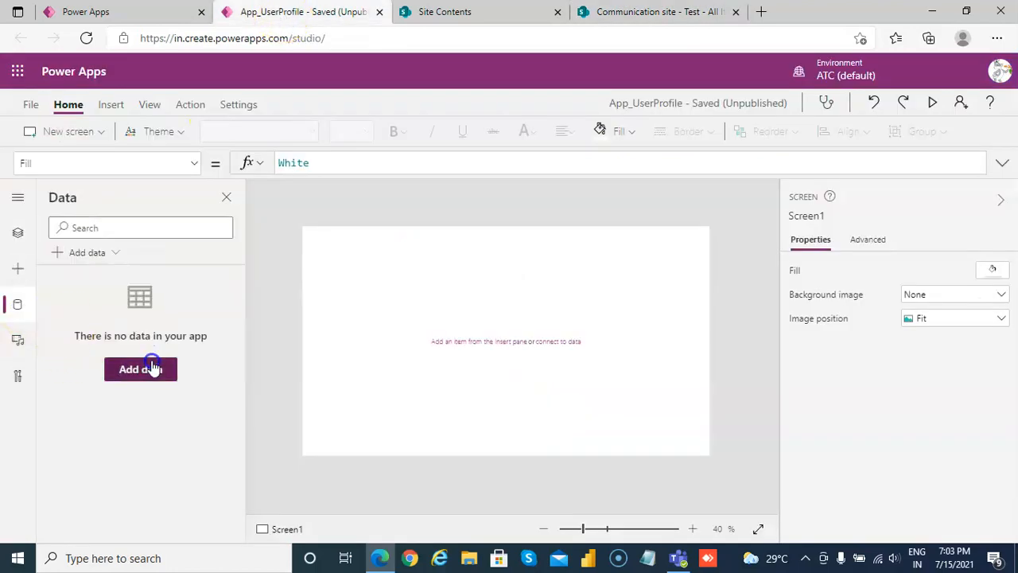
pyautogui.click(140, 369)
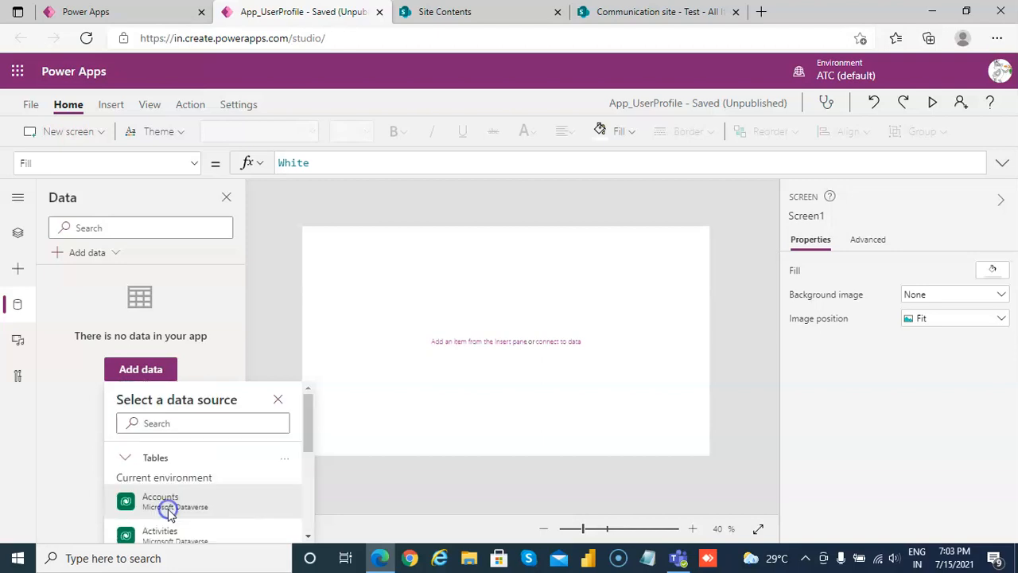
pyautogui.scroll(-3)
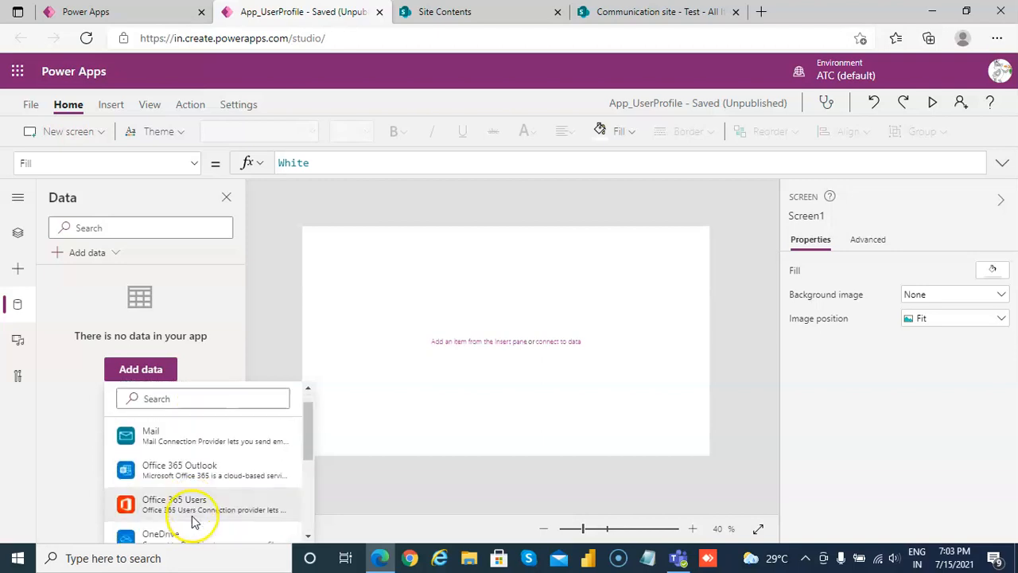
pyautogui.scroll(3)
pyautogui.write('s')
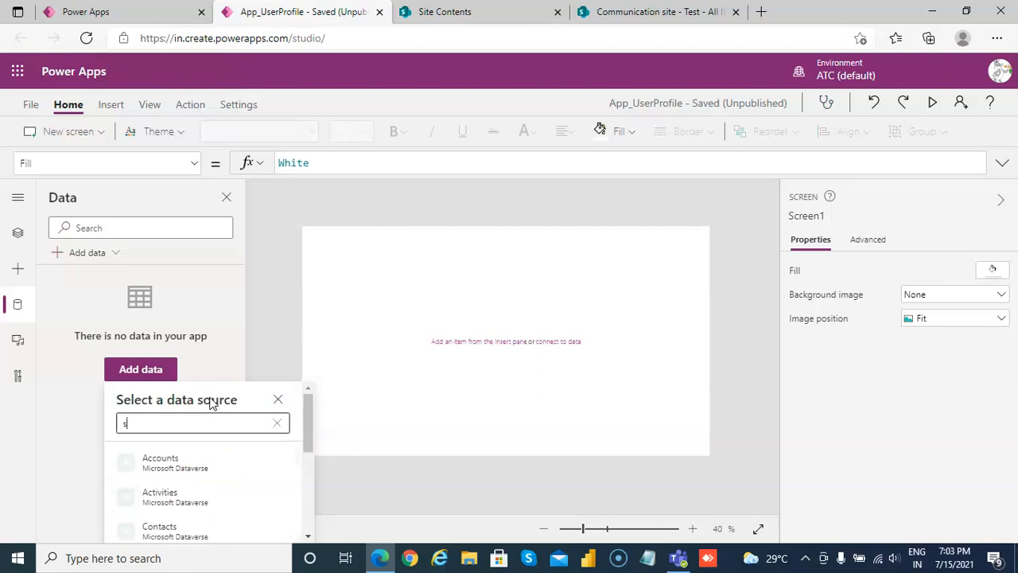
pyautogui.write('harepoint')
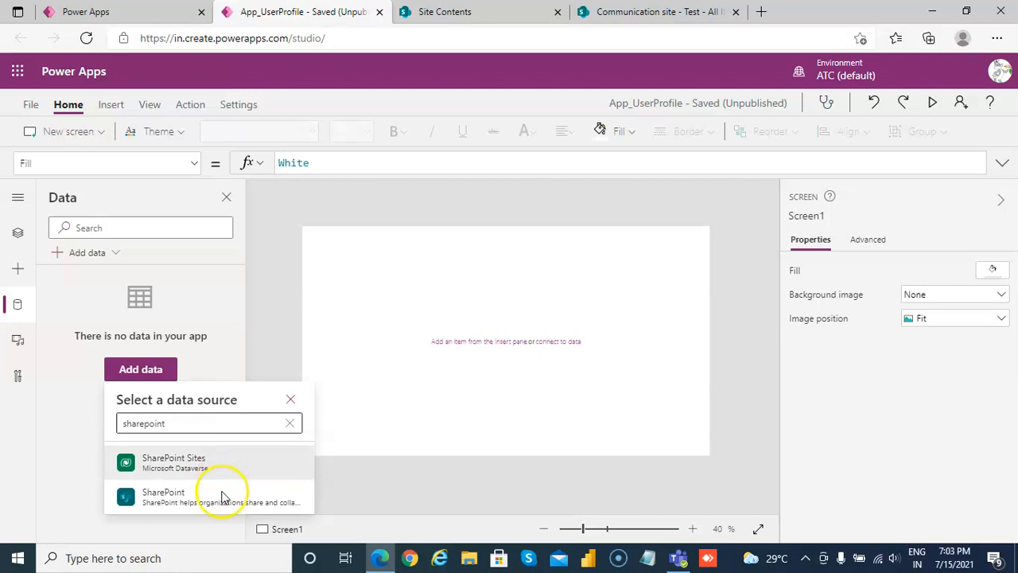
pyautogui.click(163, 496)
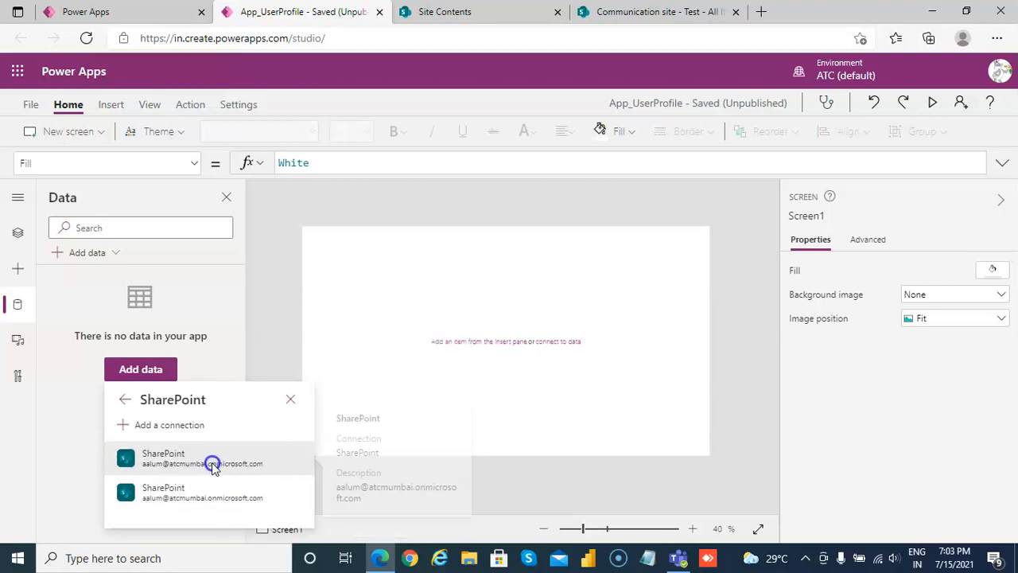
pyautogui.click(202, 458)
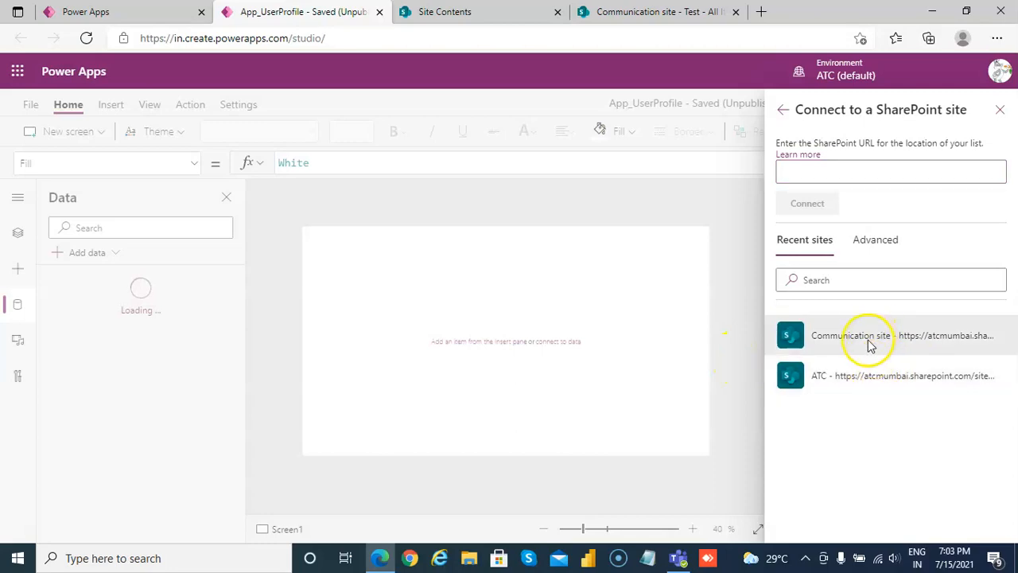
pyautogui.click(850, 335)
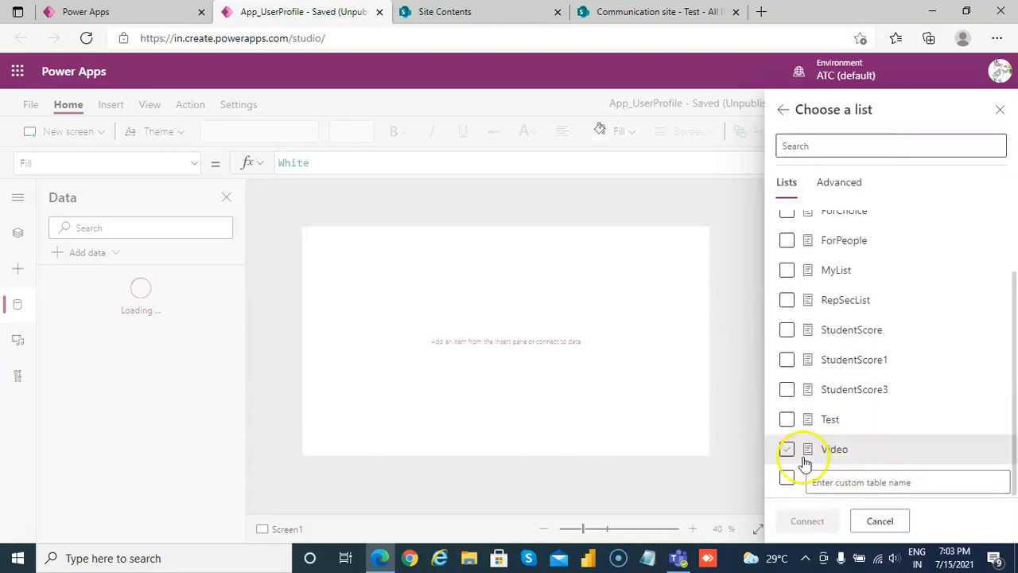
pyautogui.click(787, 419)
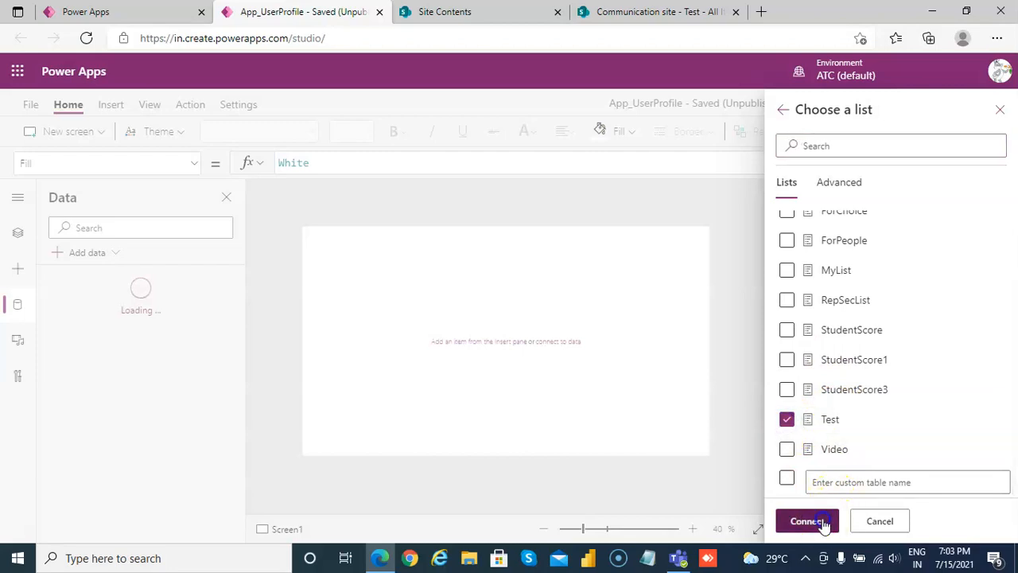
pyautogui.click(807, 520)
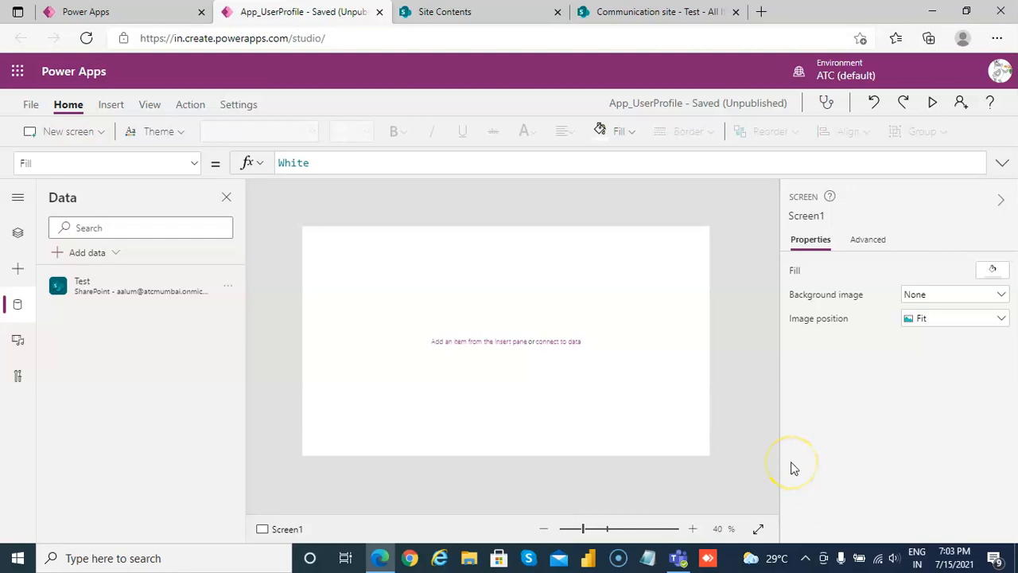
pyautogui.moveTo(312, 286)
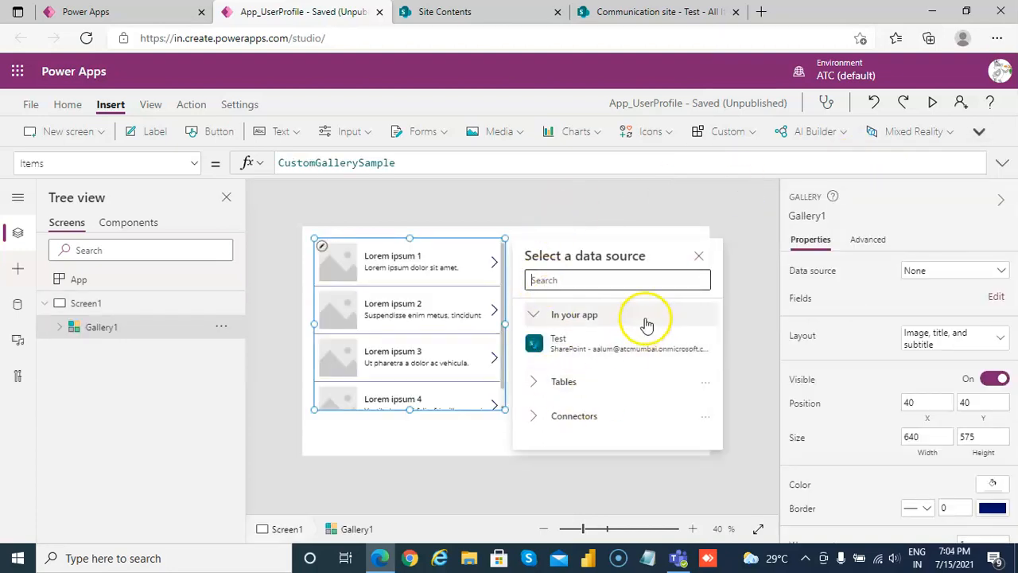
# Enlarge the gallery and delete its subtitle label so items show titles only
pyautogui.click(698, 256)
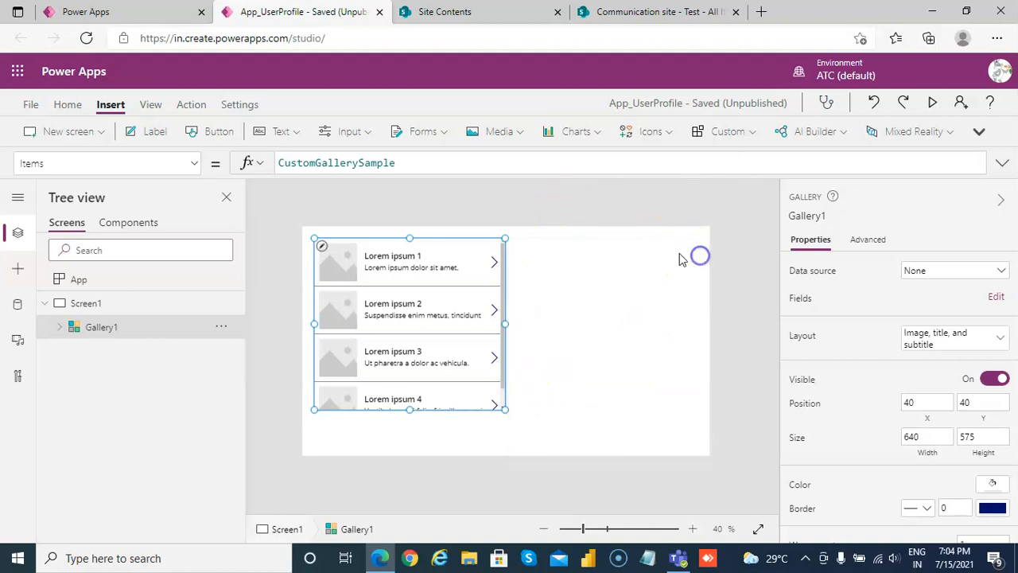
pyautogui.moveTo(531, 430)
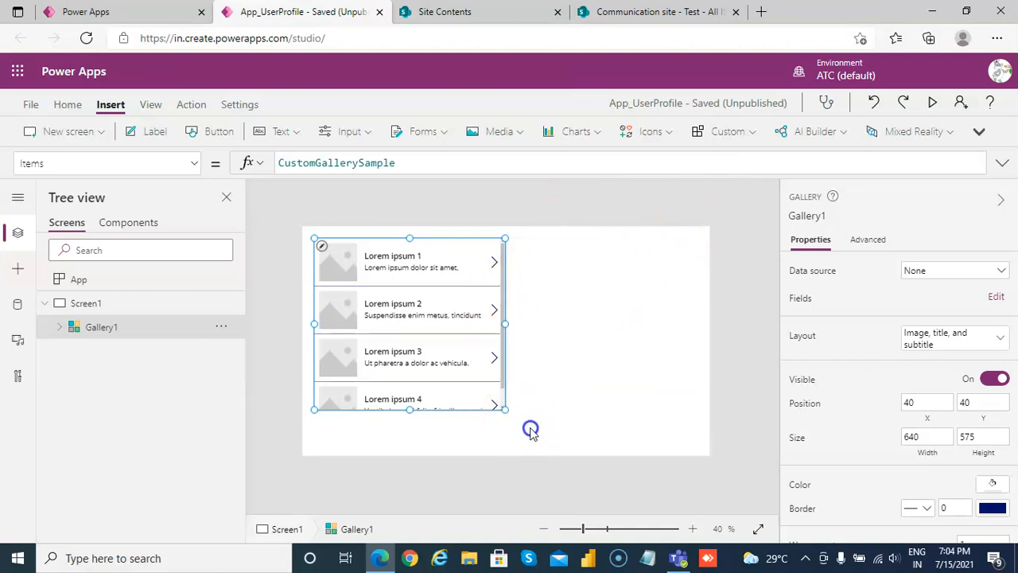
pyautogui.moveTo(505, 410); pyautogui.dragTo(530, 450)
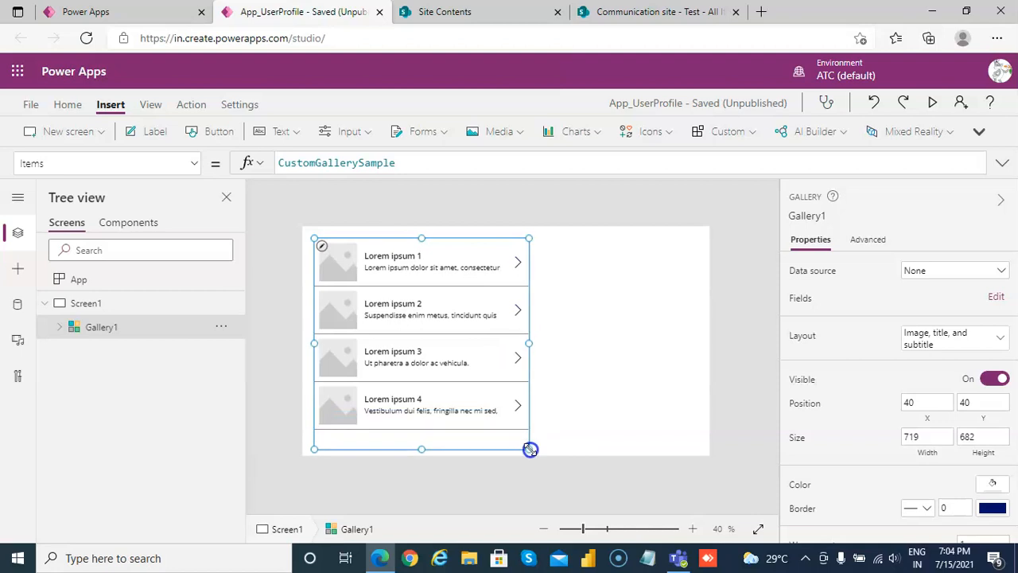
pyautogui.click(433, 268)
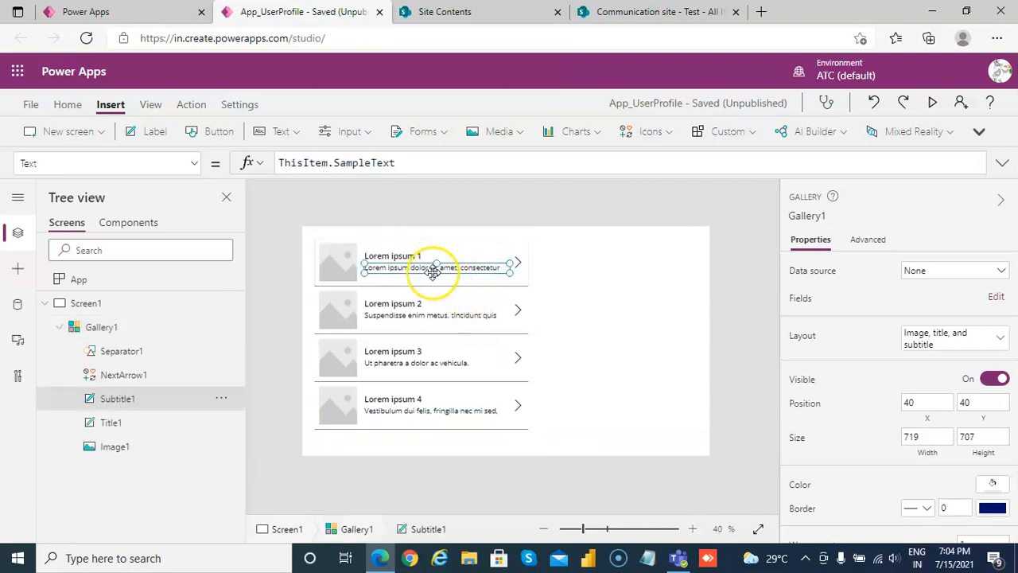
pyautogui.click(953, 270)
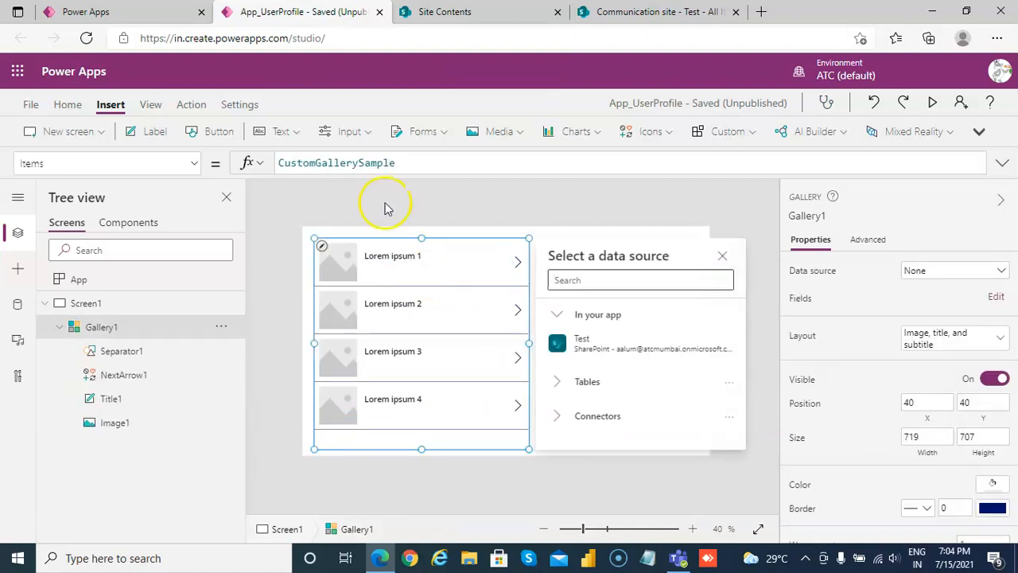
# Add a text input, then cut it from the screen via its Tree view menu
pyautogui.click(348, 132)
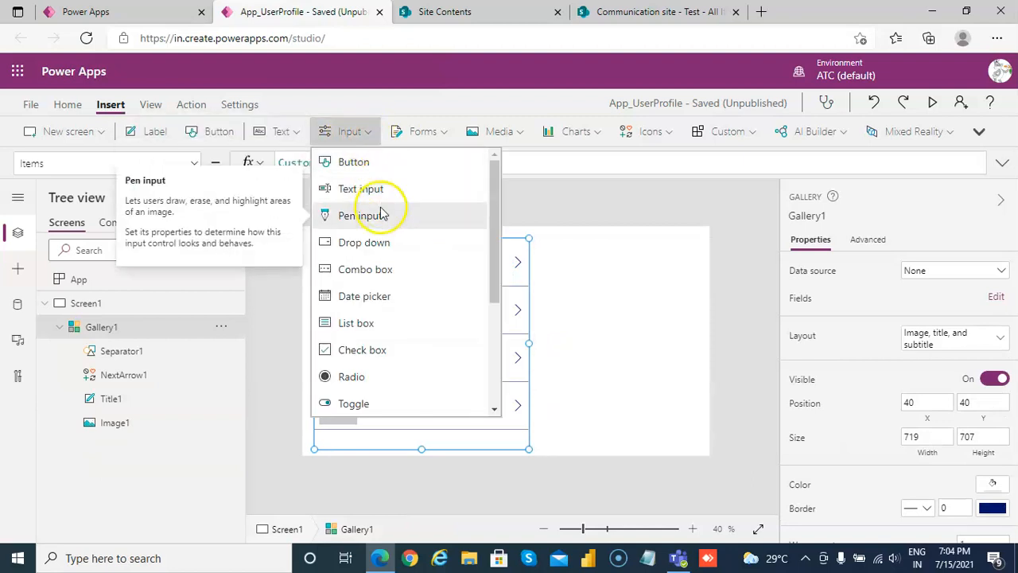
pyautogui.click(361, 188)
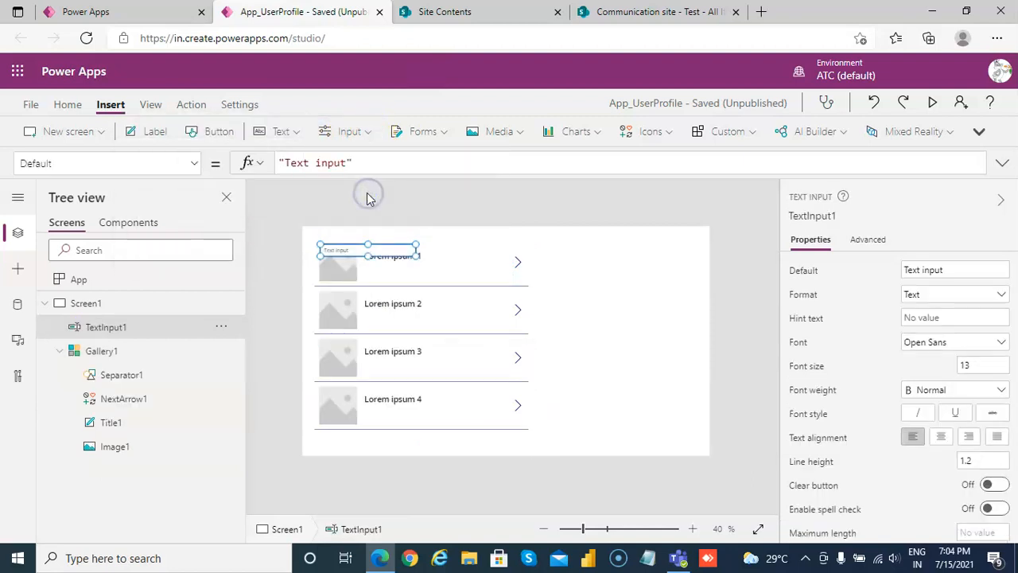
pyautogui.rightClick(106, 327)
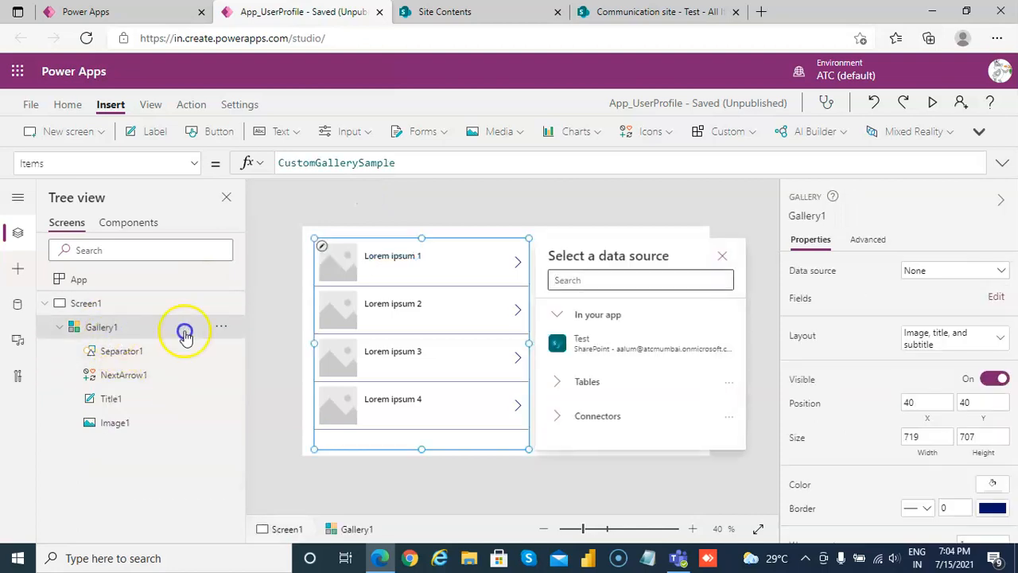
pyautogui.click(348, 131)
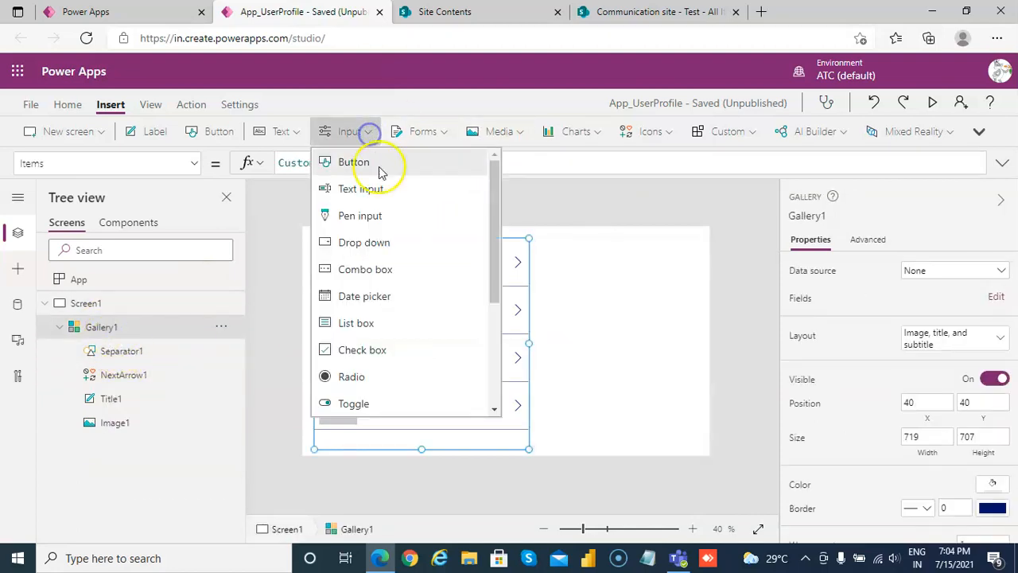
pyautogui.click(360, 189)
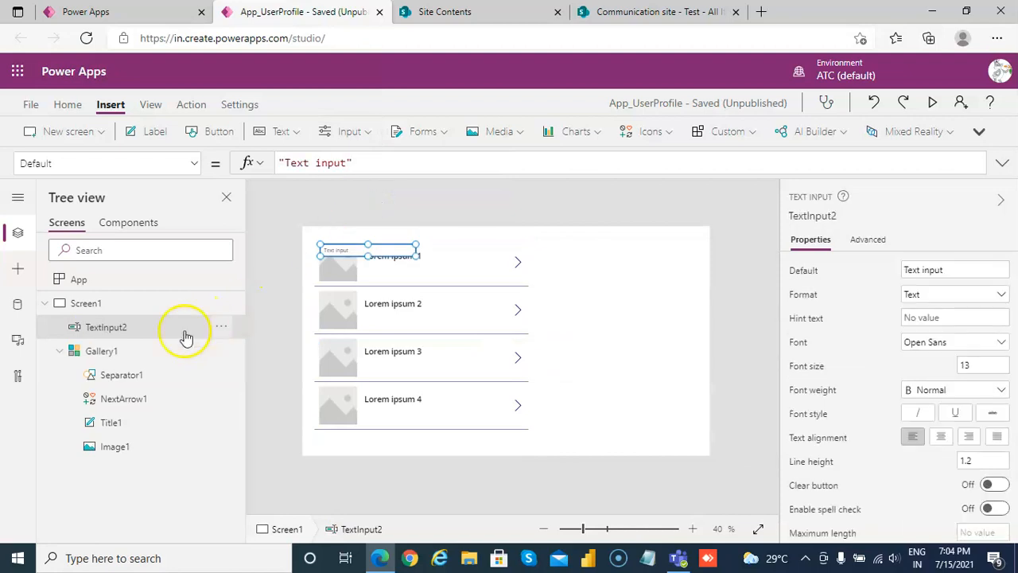
pyautogui.click(221, 327)
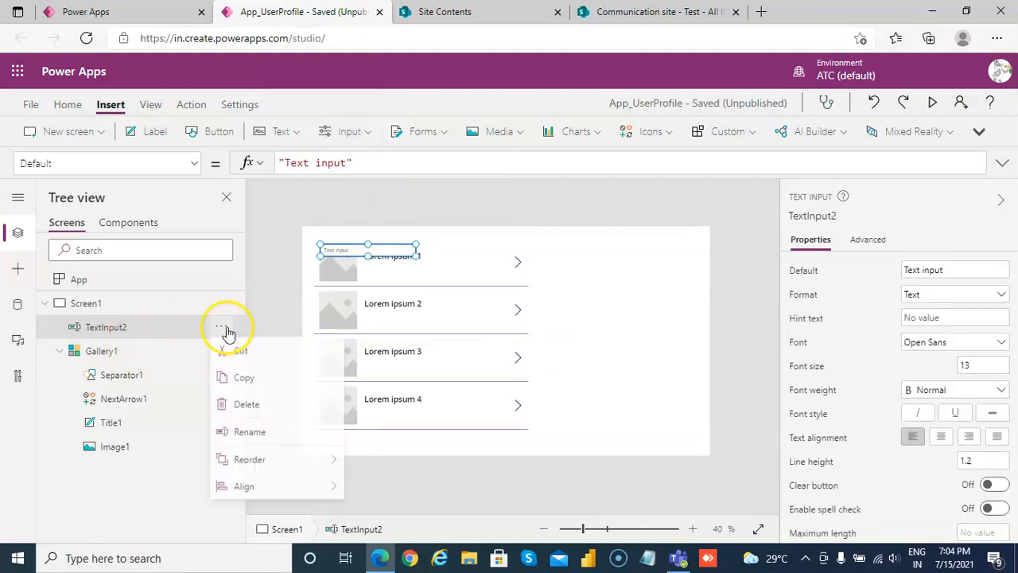
pyautogui.click(247, 403)
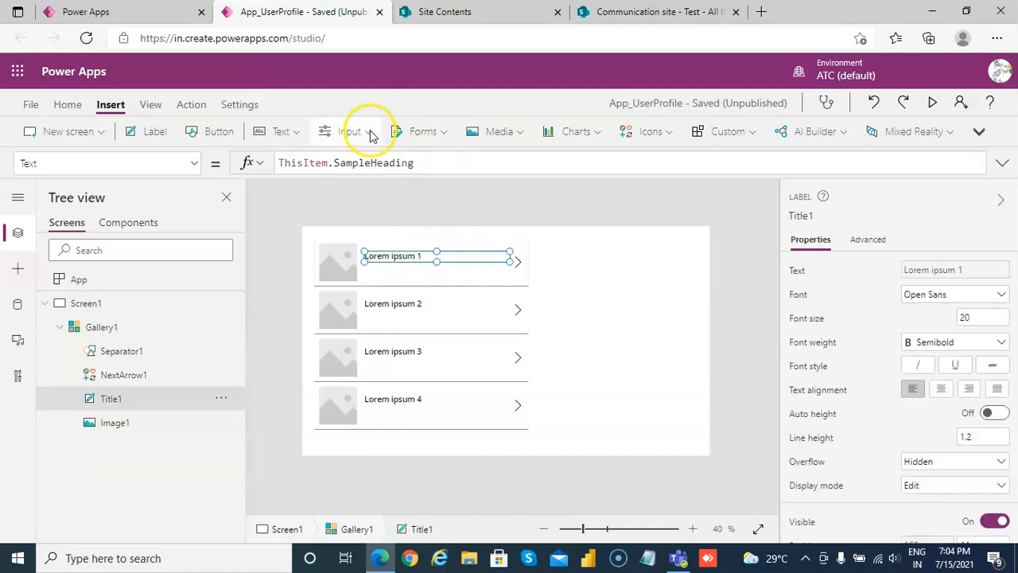
# Place two stacked text inputs in Gallery1's template, replacing the image
pyautogui.click(350, 132)
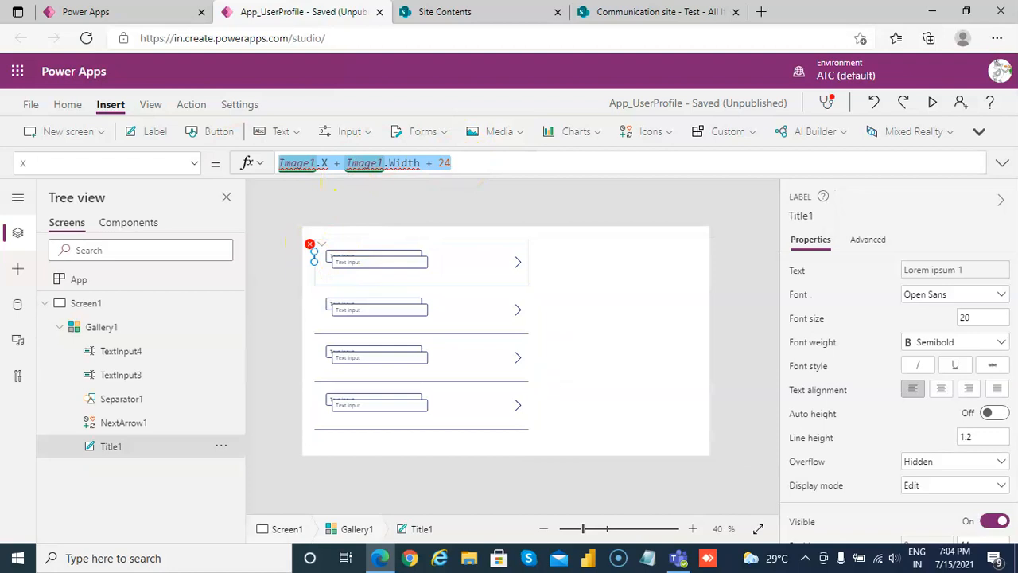
pyautogui.click(441, 236)
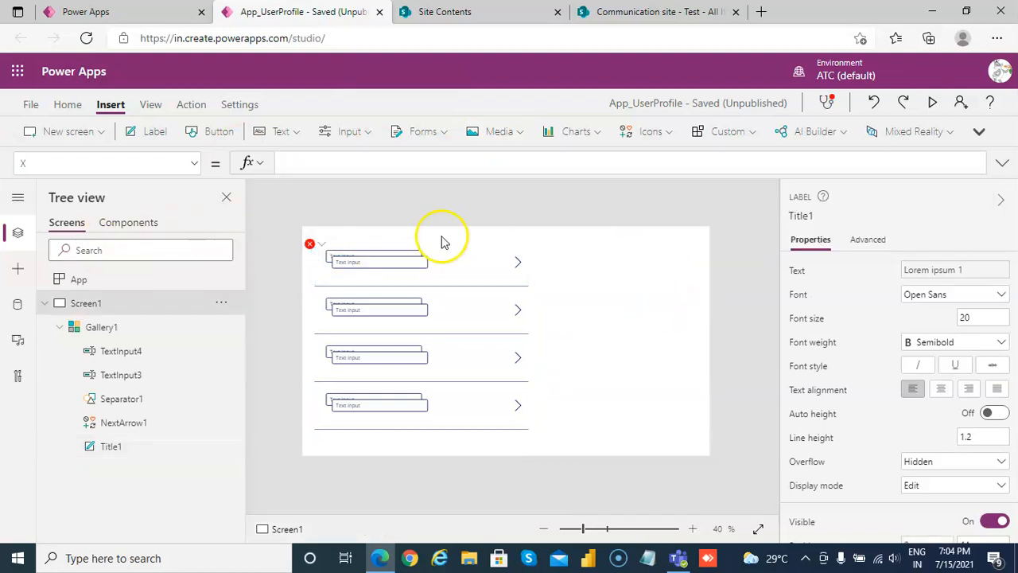
pyautogui.click(110, 445)
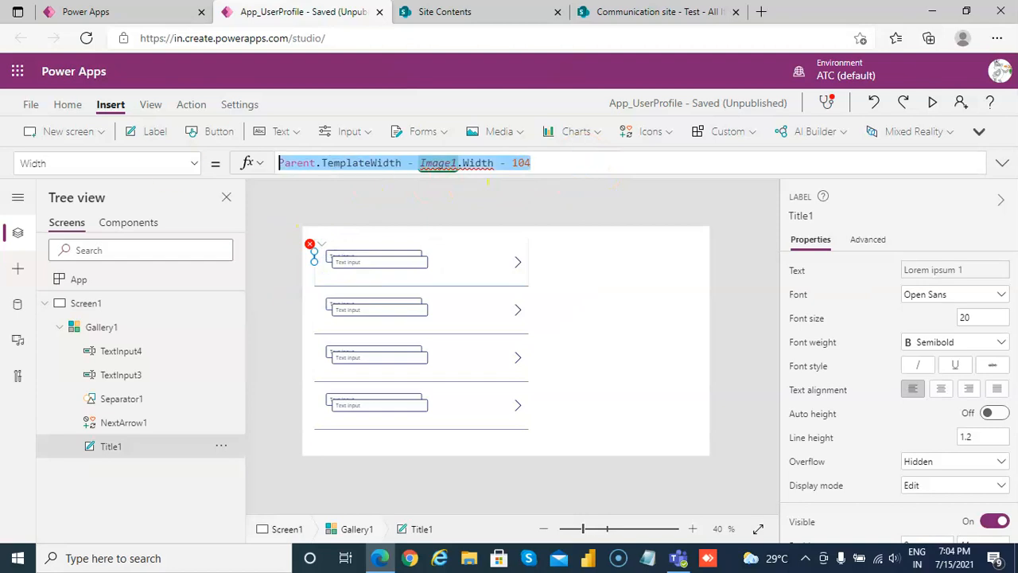
pyautogui.click(611, 330)
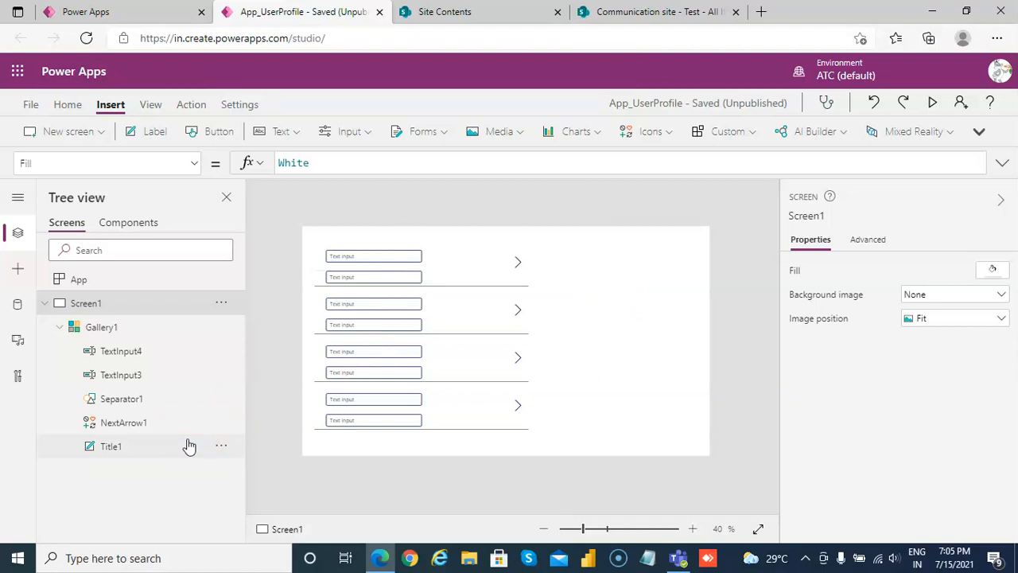
pyautogui.moveTo(178, 445)
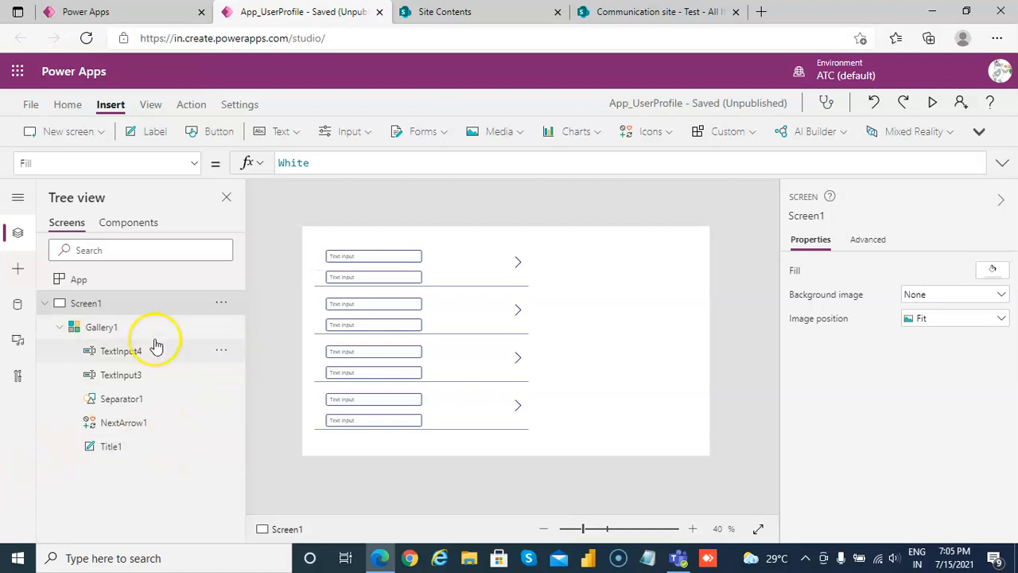
# Rename the gallery inputs TextInput_Title and TextInput_Name, and insert a button
pyautogui.rightClick(121, 351)
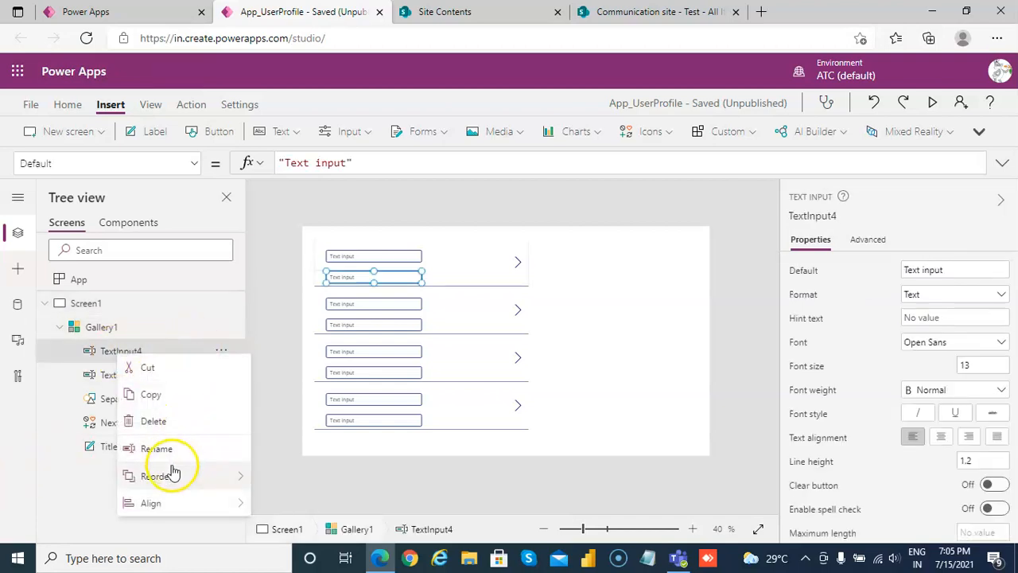
pyautogui.click(157, 448)
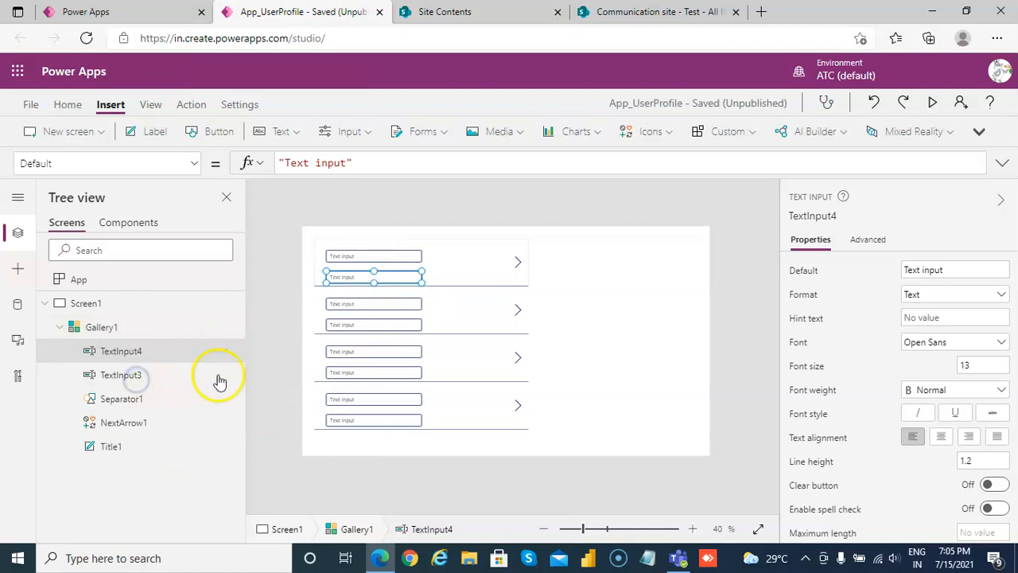
pyautogui.rightClick(120, 375)
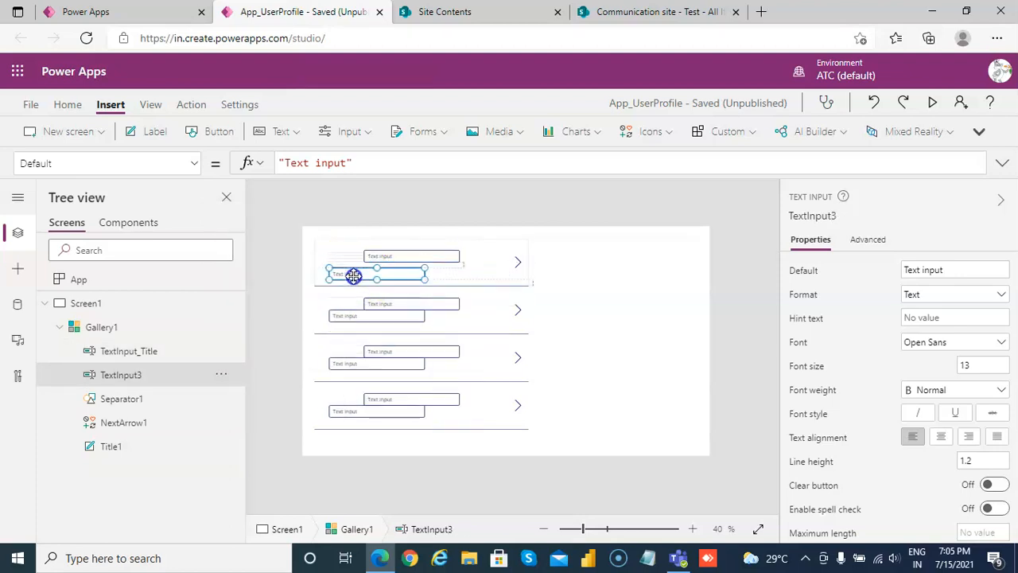
pyautogui.click(128, 351)
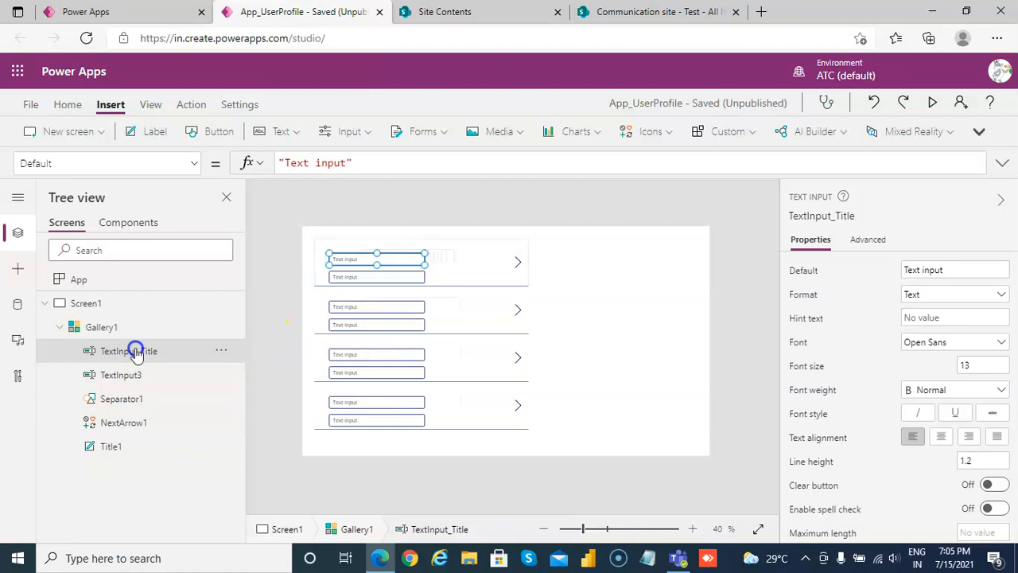
pyautogui.click(121, 374)
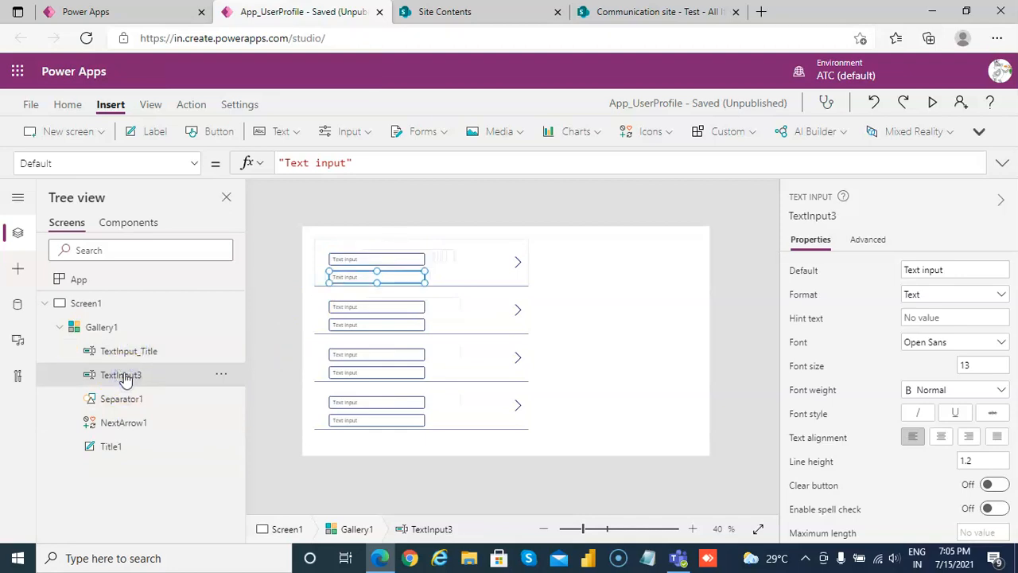
pyautogui.doubleClick(120, 374)
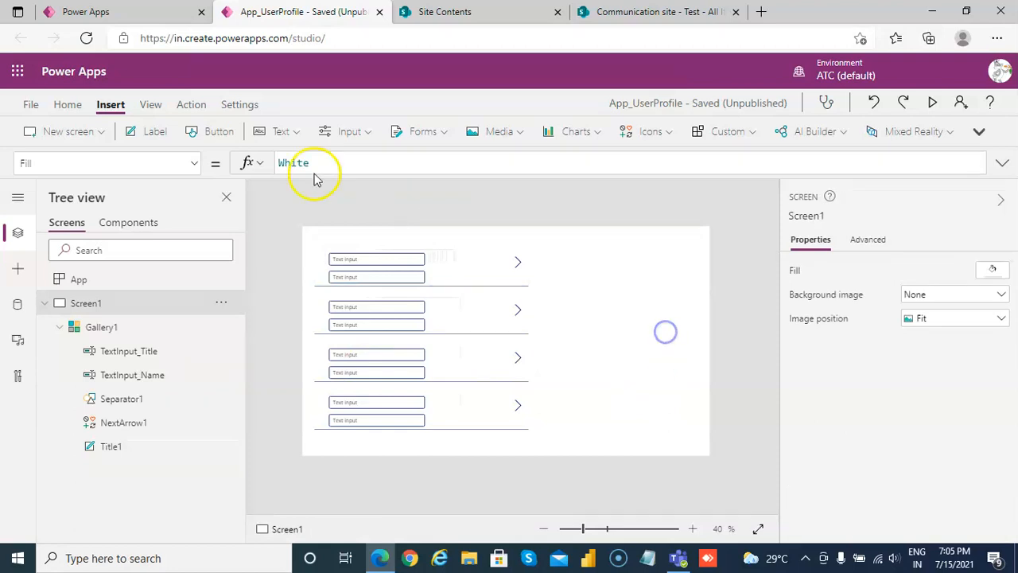
pyautogui.click(219, 131)
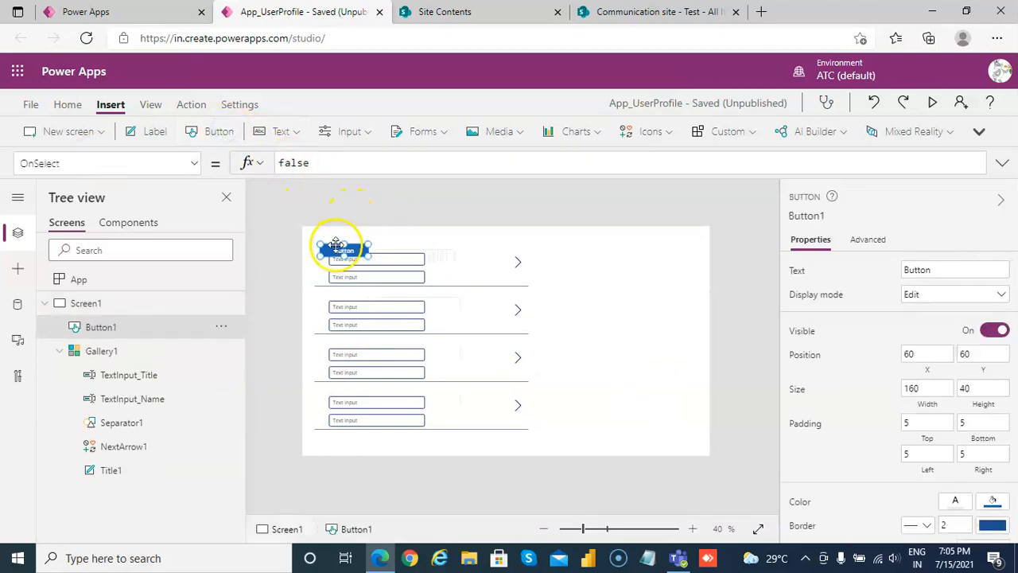
# Move the button right of the gallery, label it Save, and start ForAll( ) in OnSelect
pyautogui.moveTo(338, 250); pyautogui.dragTo(615, 368)
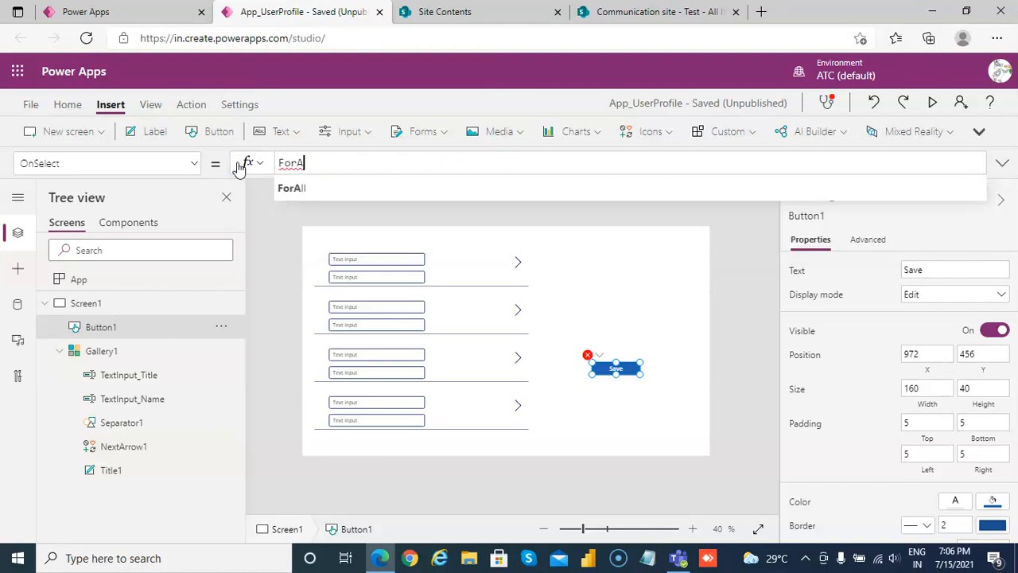
pyautogui.write('ll')
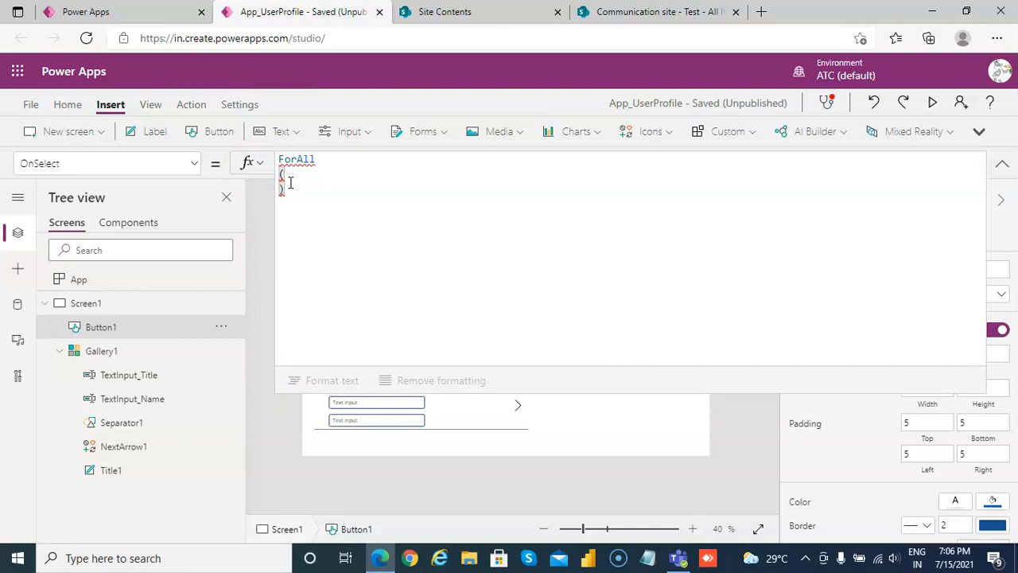
# Rename Gallery1 to Gallery_Test
pyautogui.click(101, 350)
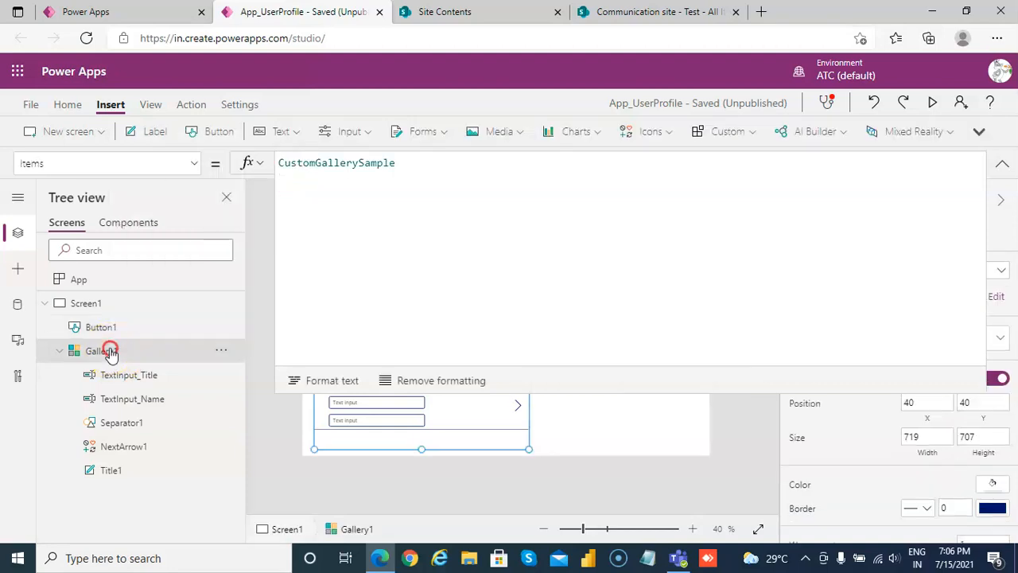
pyautogui.rightClick(101, 350)
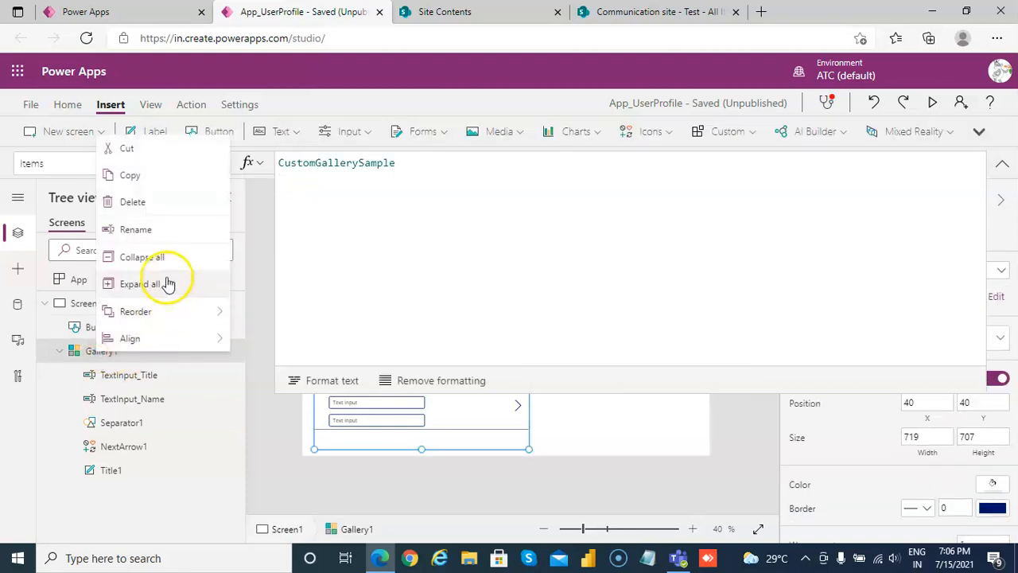
pyautogui.click(135, 230)
pyautogui.write('_')
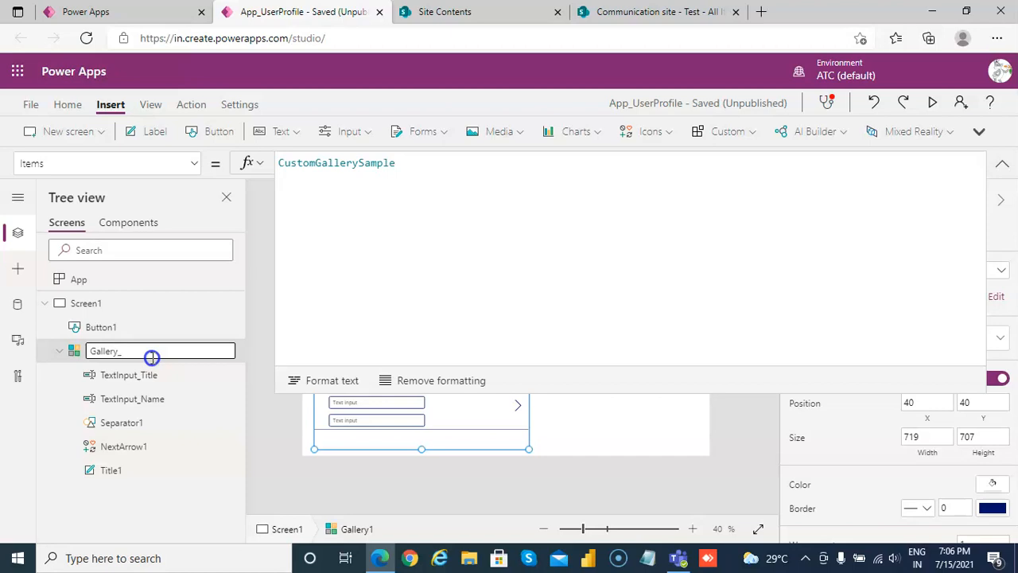
pyautogui.write('T')
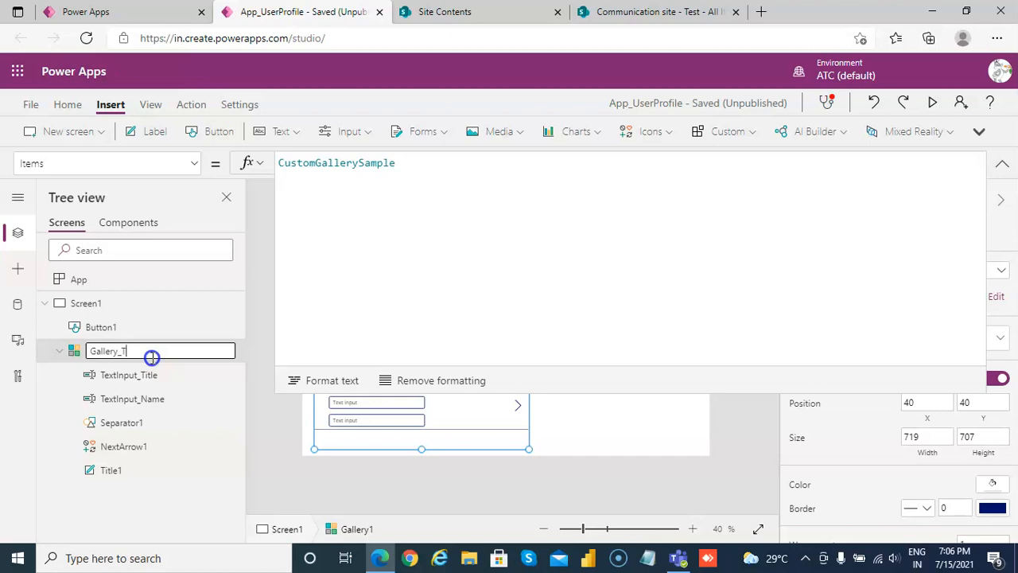
pyautogui.write('est')
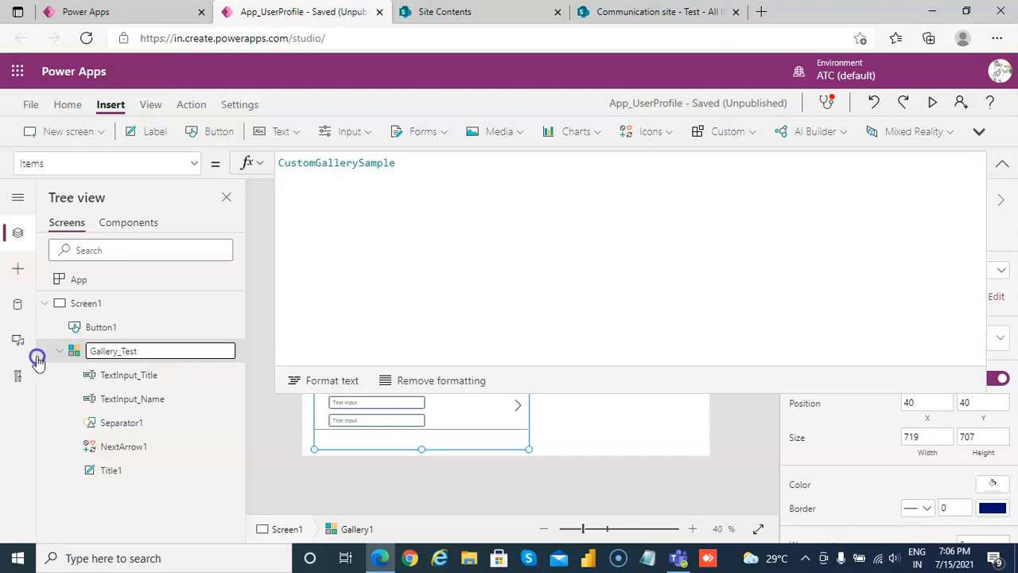
# Rename Button1 to Button_Save
pyautogui.rightClick(100, 327)
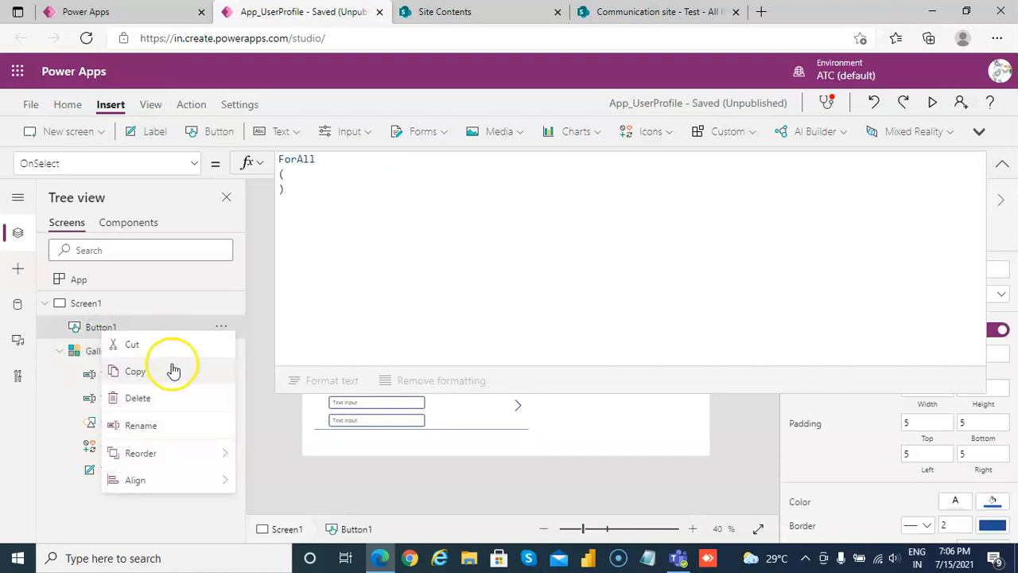
pyautogui.click(140, 424)
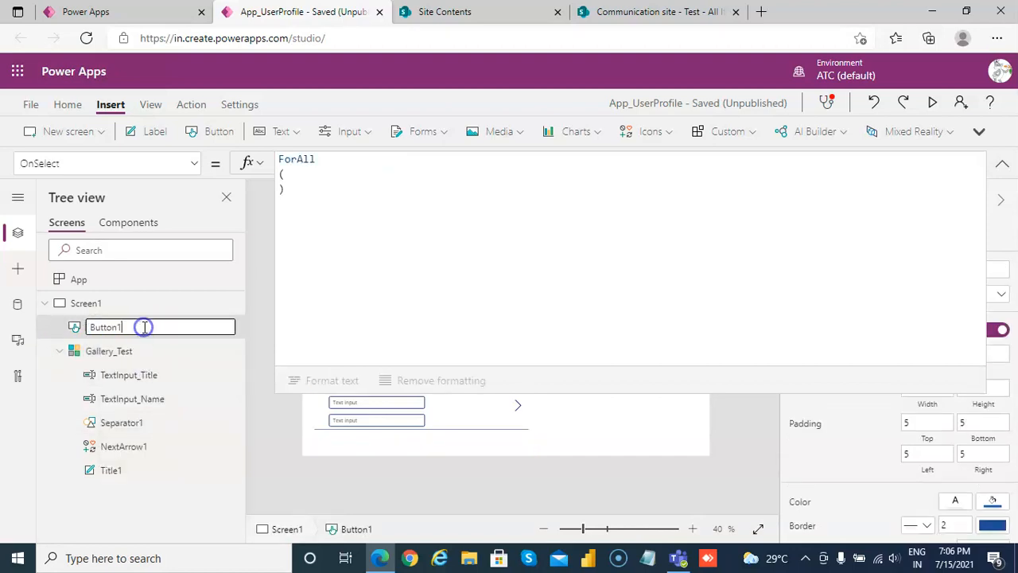
pyautogui.write('Button_Save')
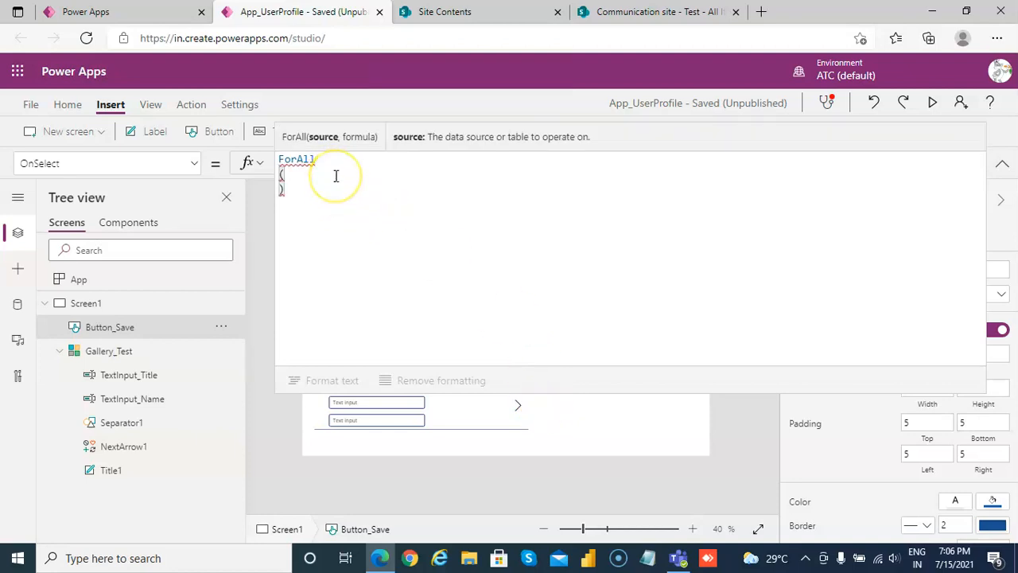
# Make the ForAll loop over Gallery_Test.AllItems
pyautogui.write('Gallery_Test')
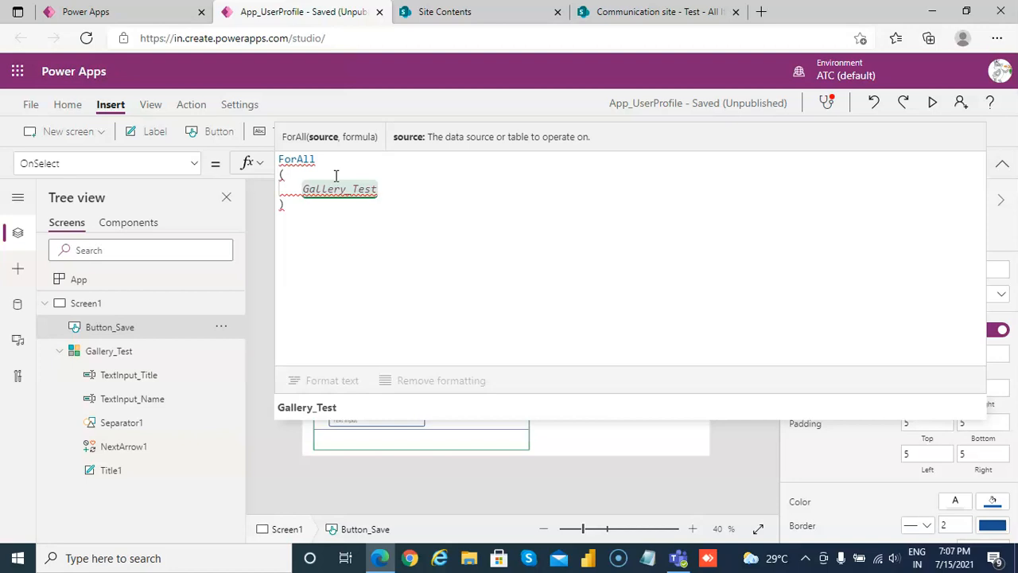
pyautogui.write('.')
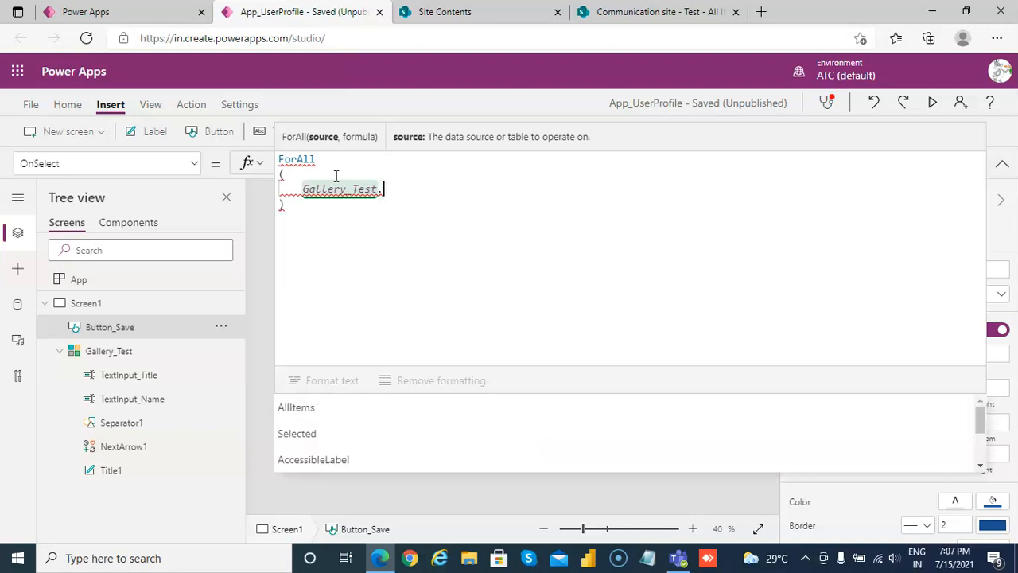
pyautogui.write('.AllItems')
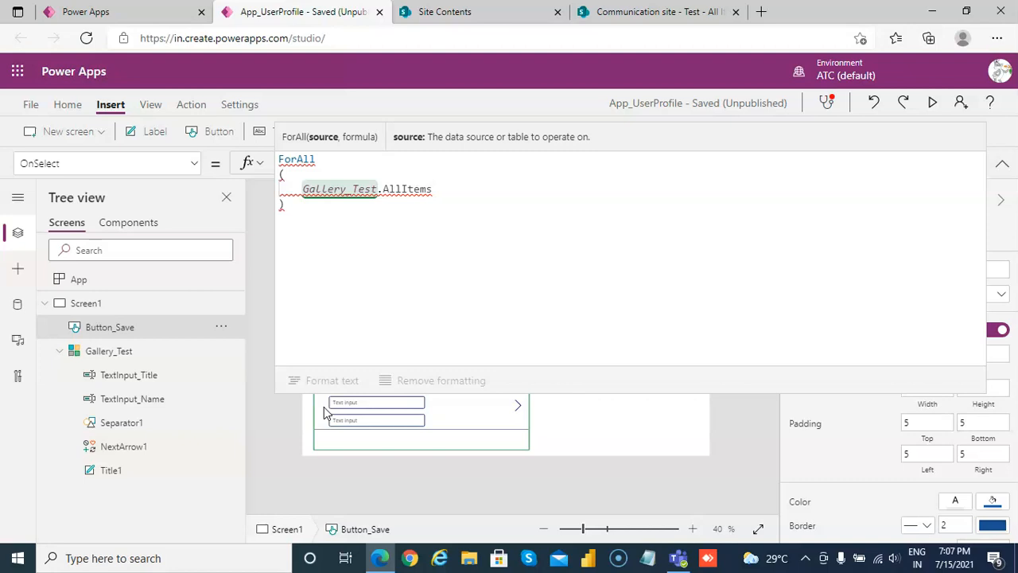
pyautogui.write(',')
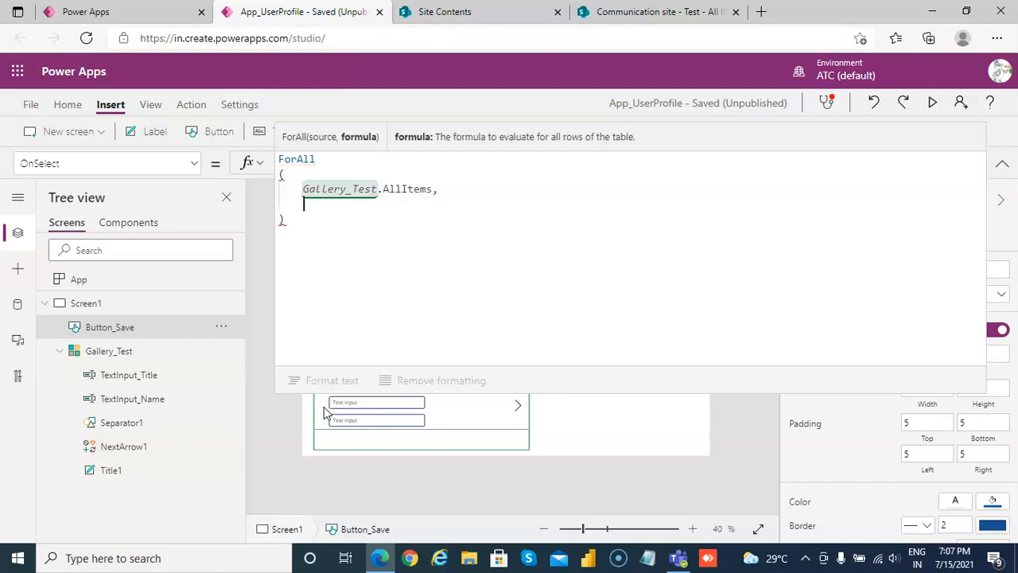
# Add Patch(Test, {}) inside the ForAll with the cursor between the braces
pyautogui.write('P')
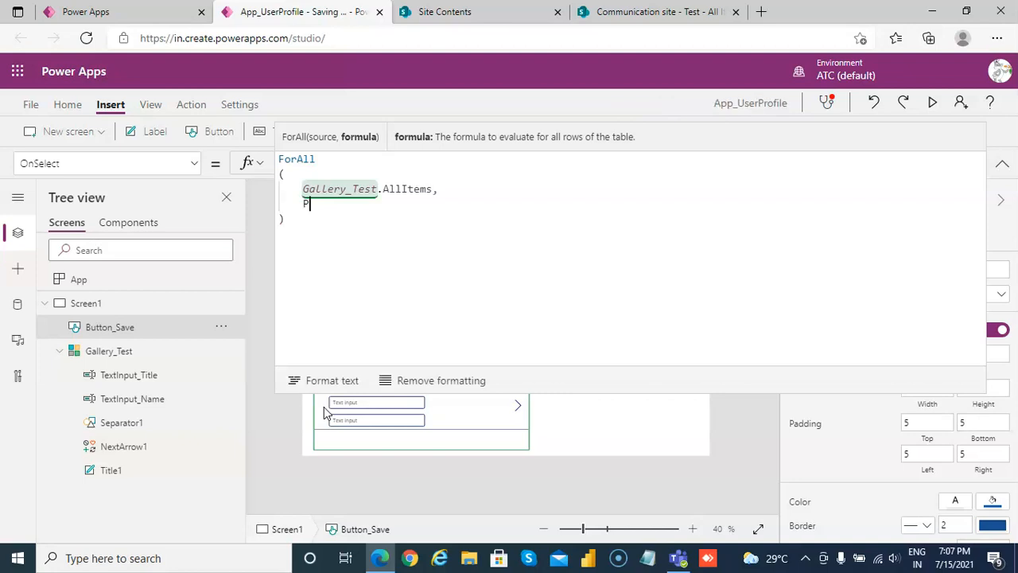
pyautogui.write('atch(')
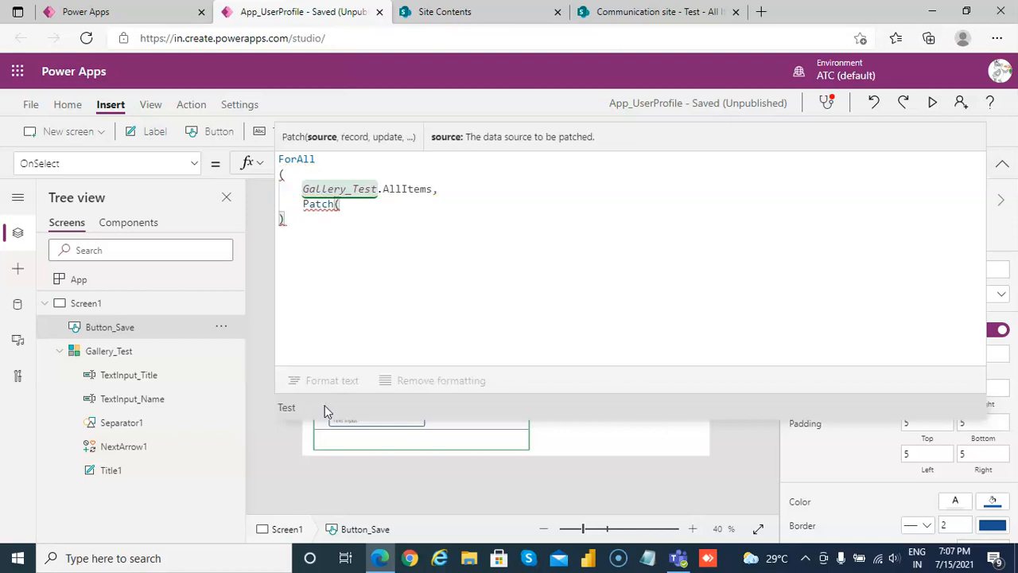
pyautogui.write('T')
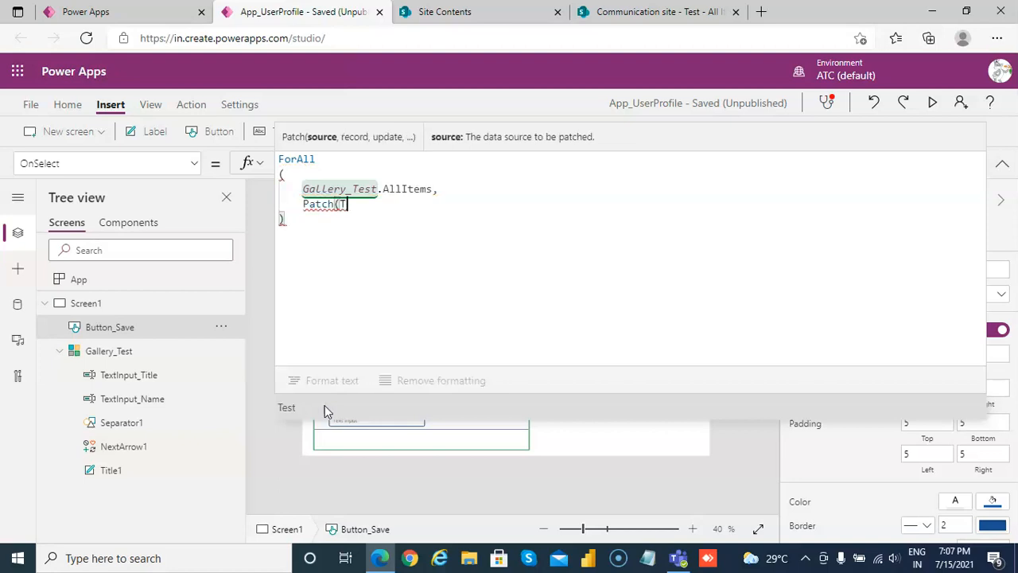
pyautogui.write('Test')
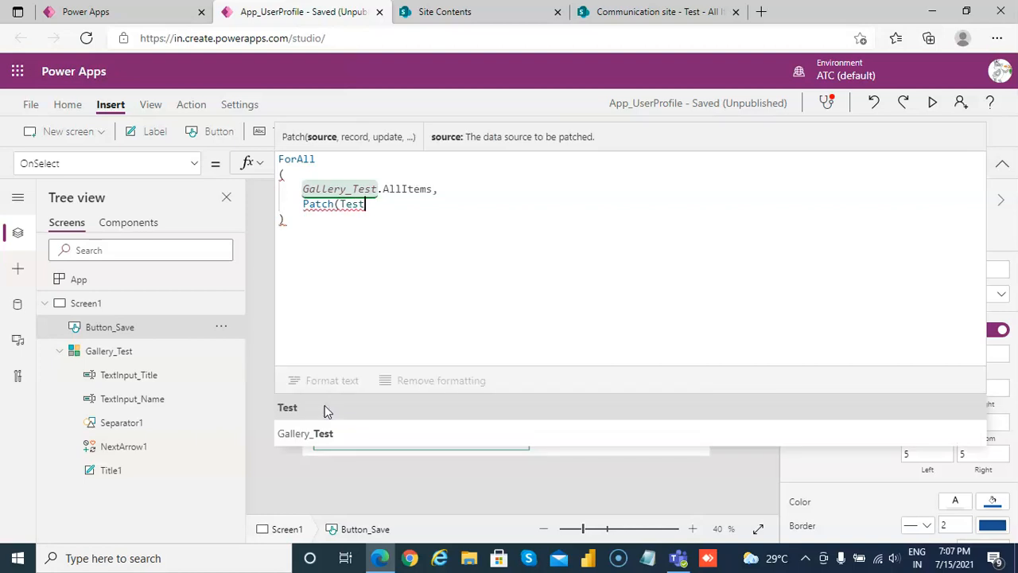
pyautogui.write(',')
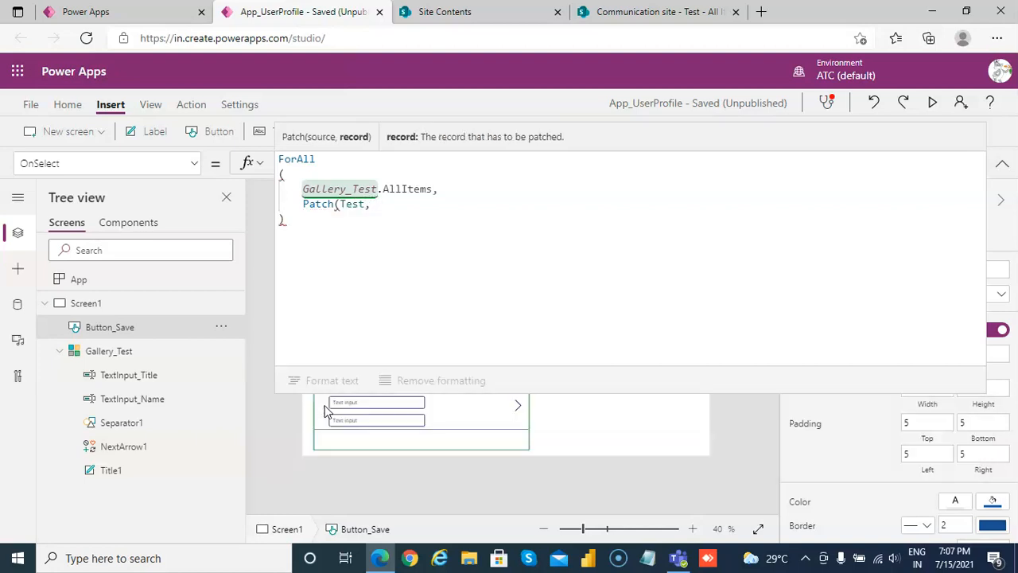
pyautogui.write('{')
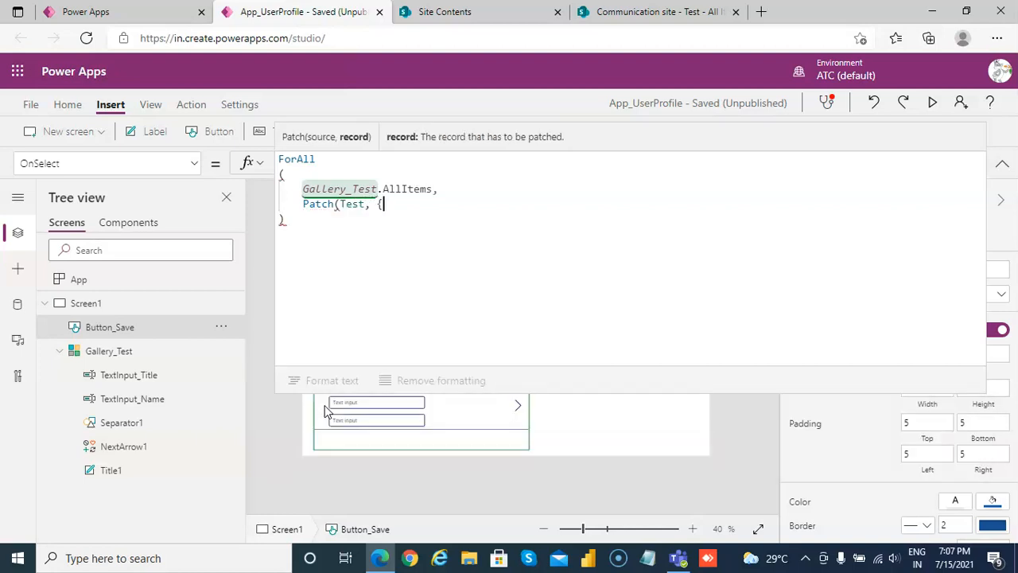
pyautogui.write('{')
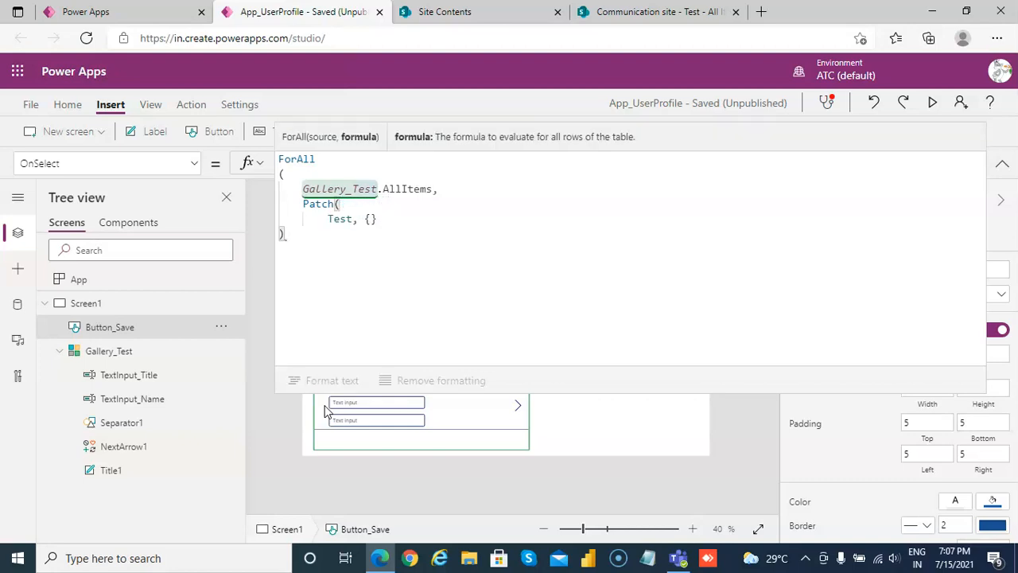
pyautogui.click(372, 219)
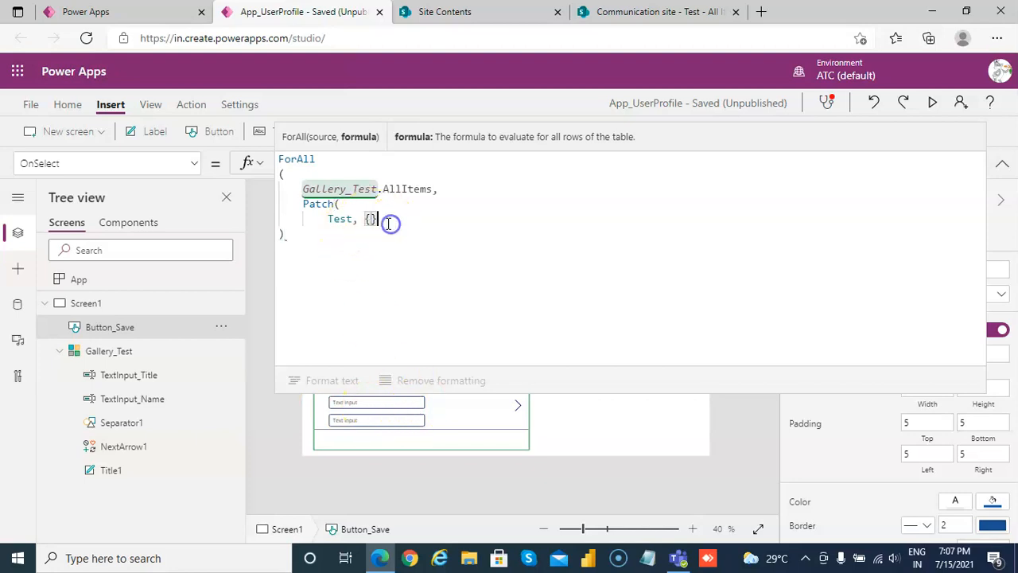
pyautogui.press('Enter')
pyautogui.write(')')
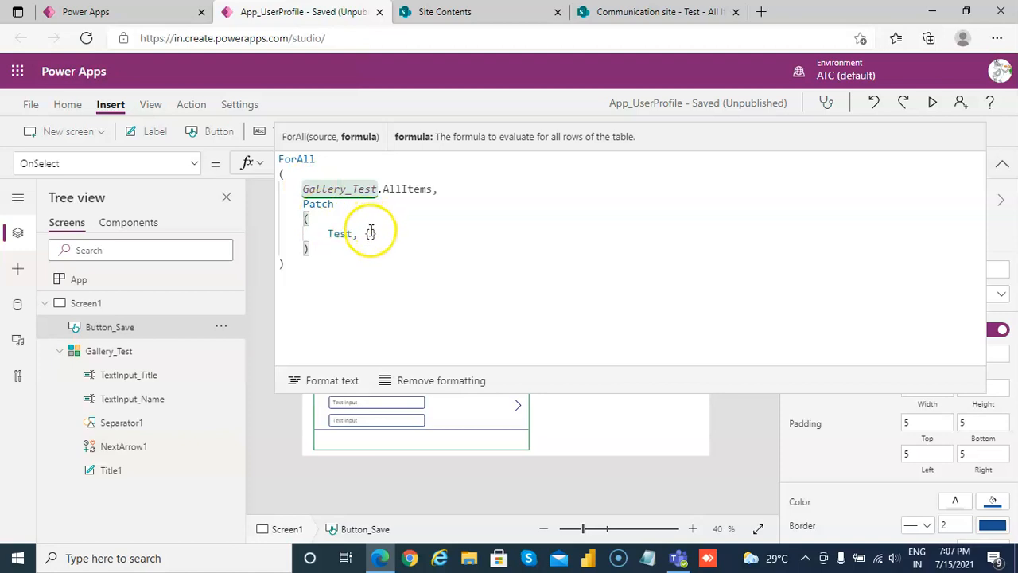
# Map Title to TextInput_Title.Text in the Patch record
pyautogui.write('{T')
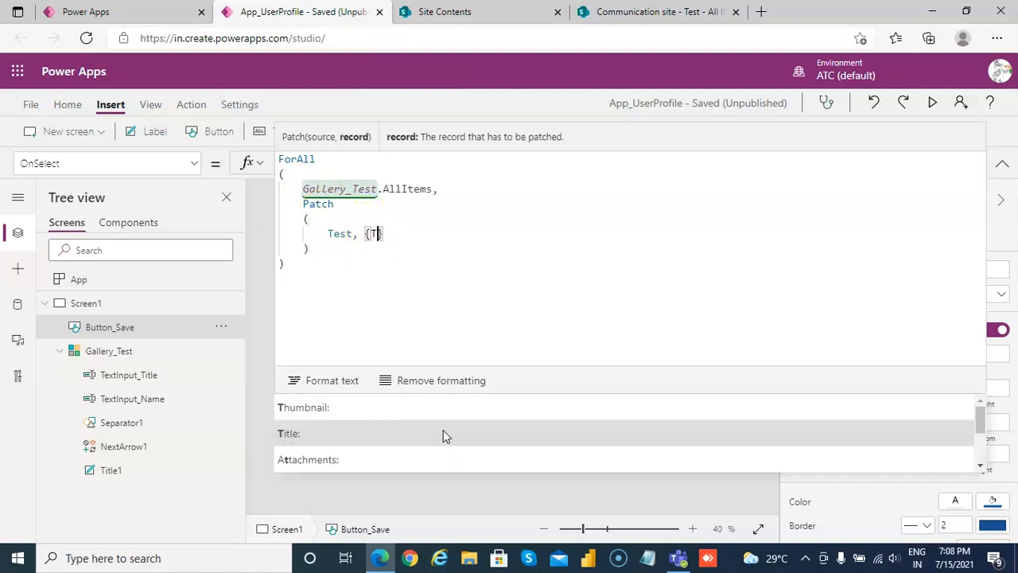
pyautogui.write('itle')
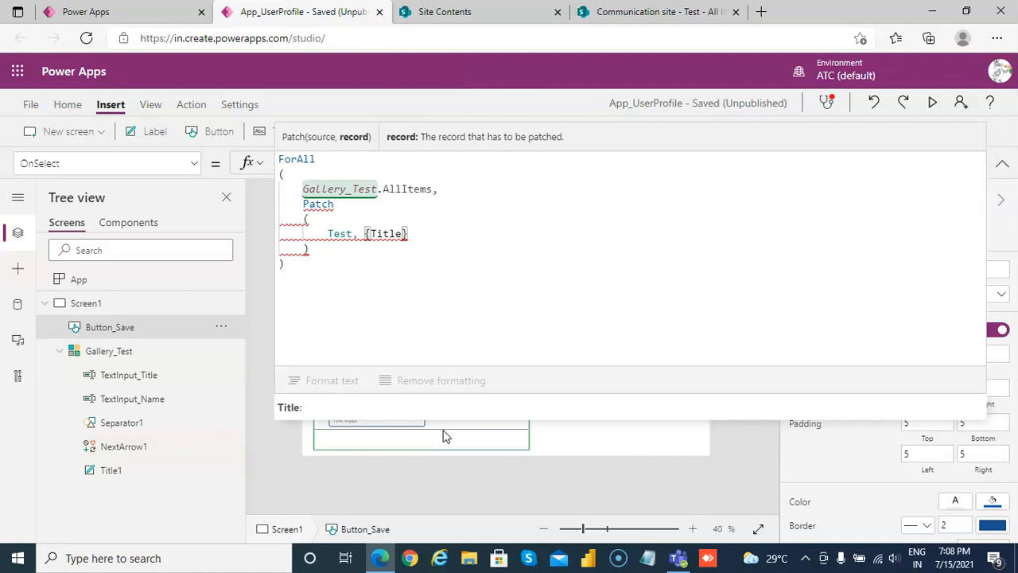
pyautogui.write(':')
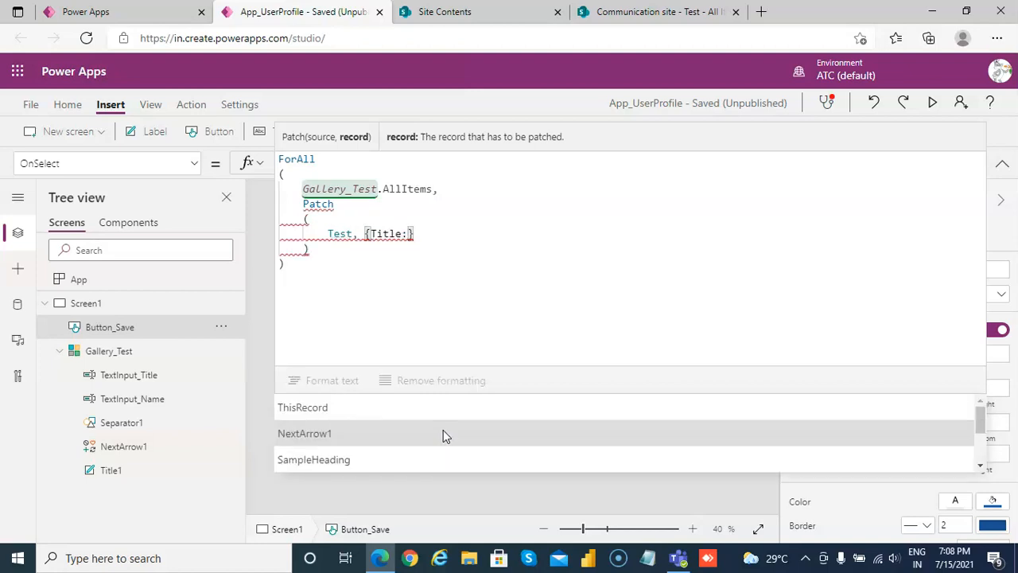
pyautogui.write('TextInput_Title.')
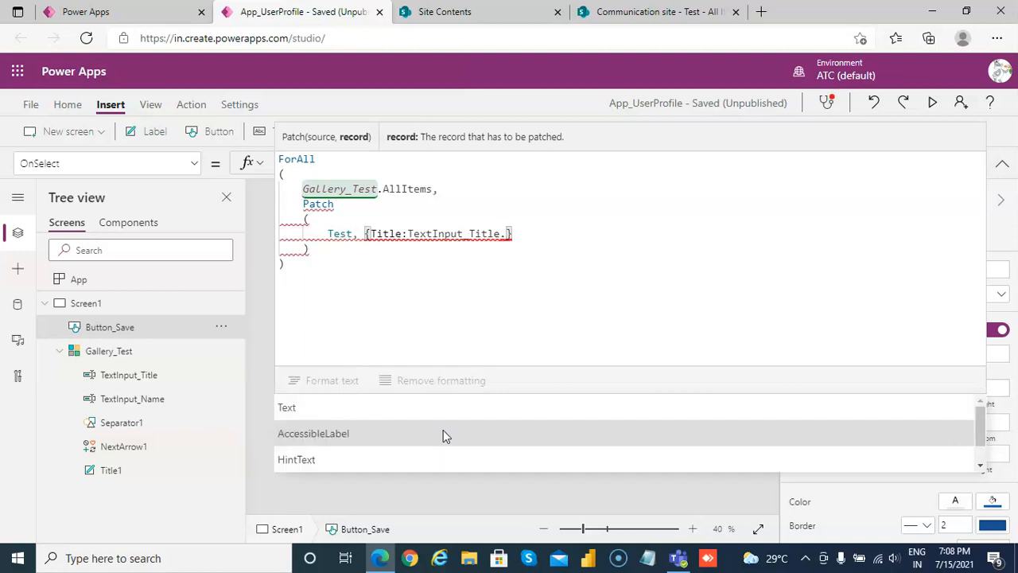
pyautogui.write('Text,')
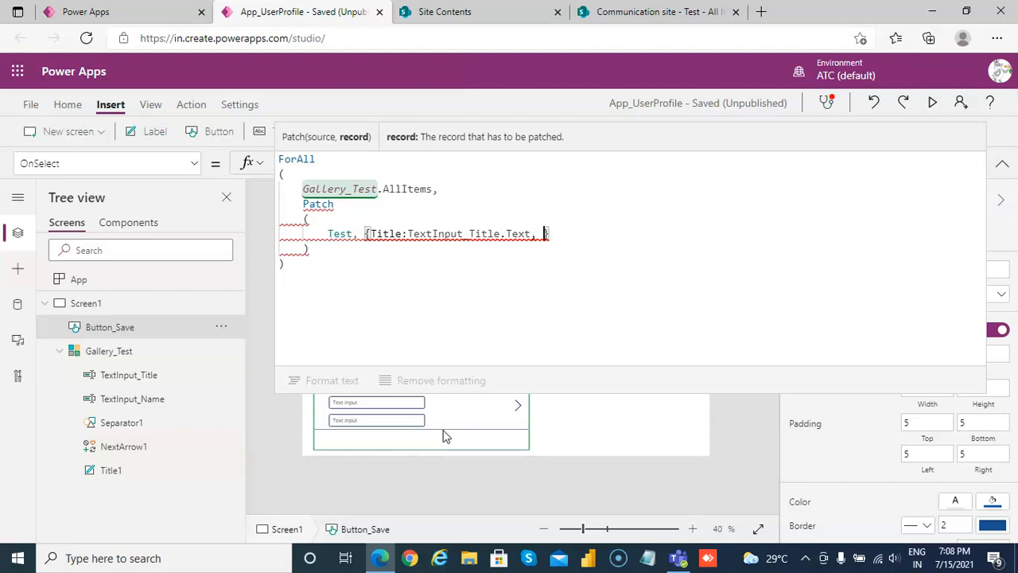
# Map Name to TextInput_Name.Text and remove the stray NextArrow1 reference
pyautogui.write('N')
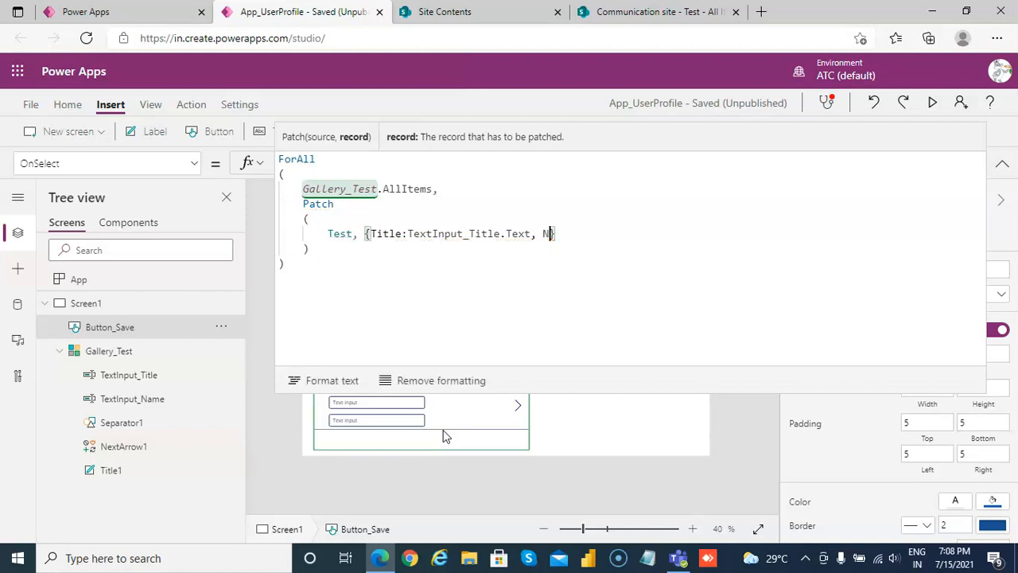
pyautogui.write('ame')
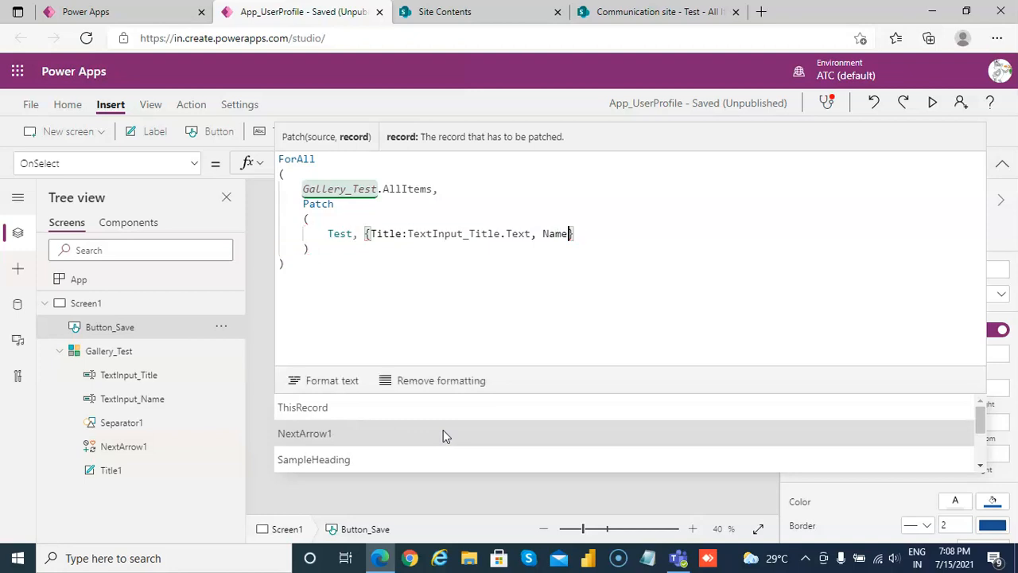
pyautogui.click(305, 433)
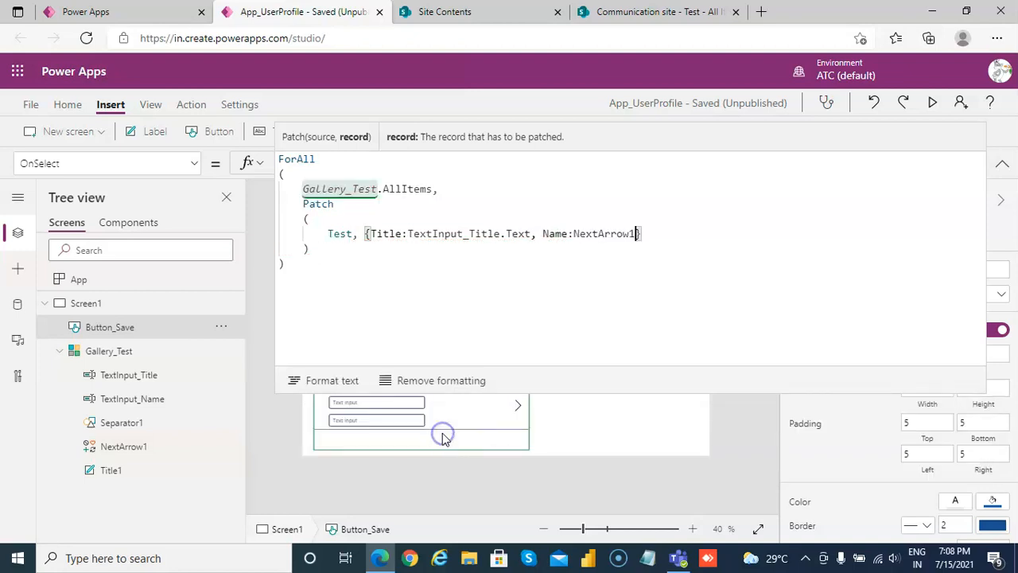
pyautogui.write('T')
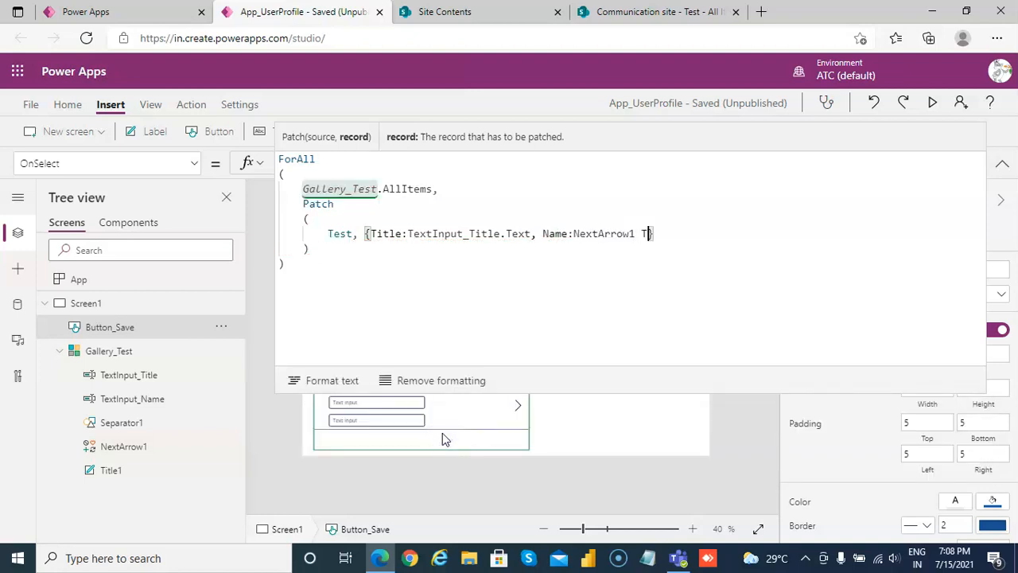
pyautogui.write('extInput_')
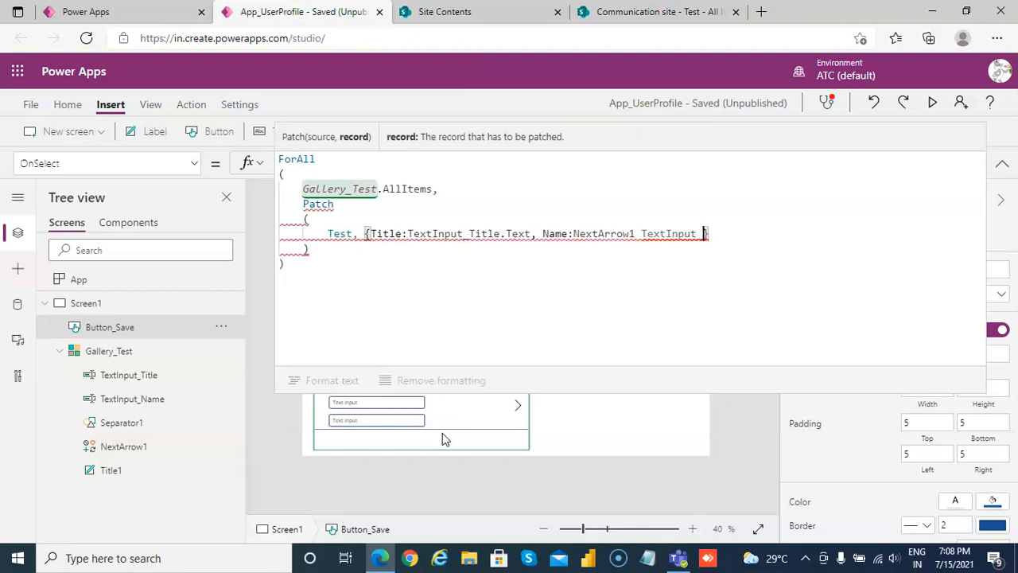
pyautogui.write('Name}')
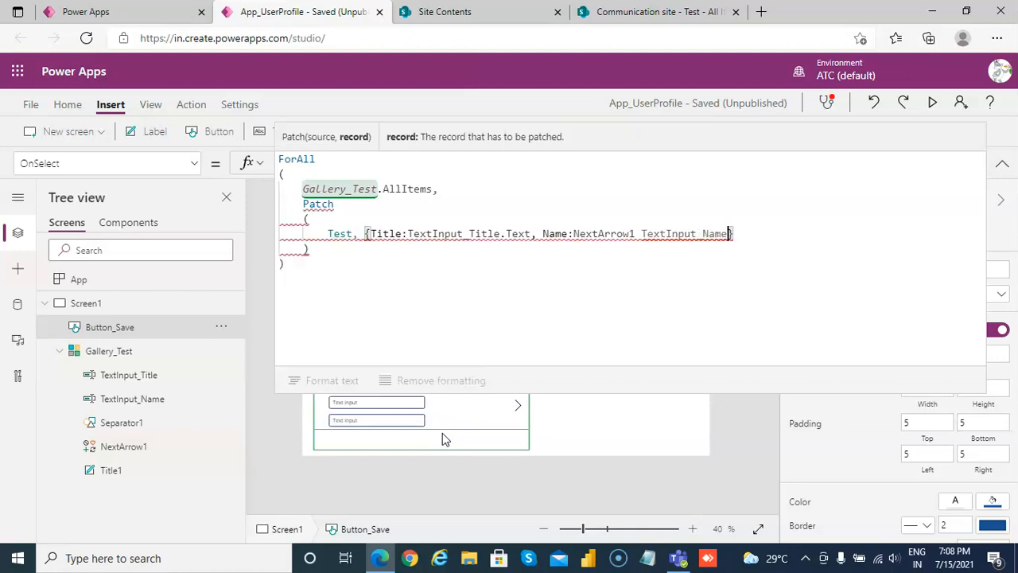
pyautogui.write('.Tex')
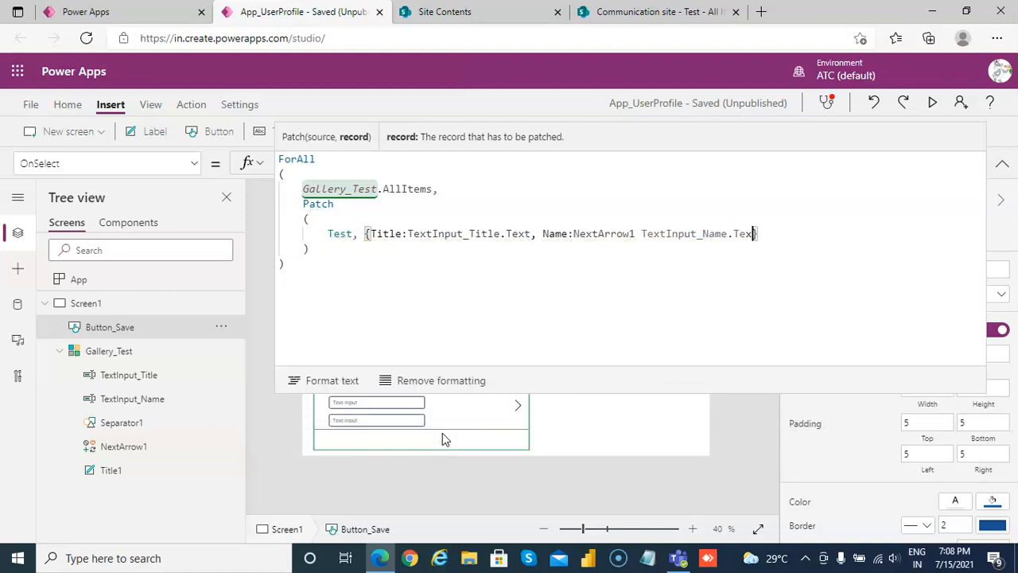
pyautogui.write('t')
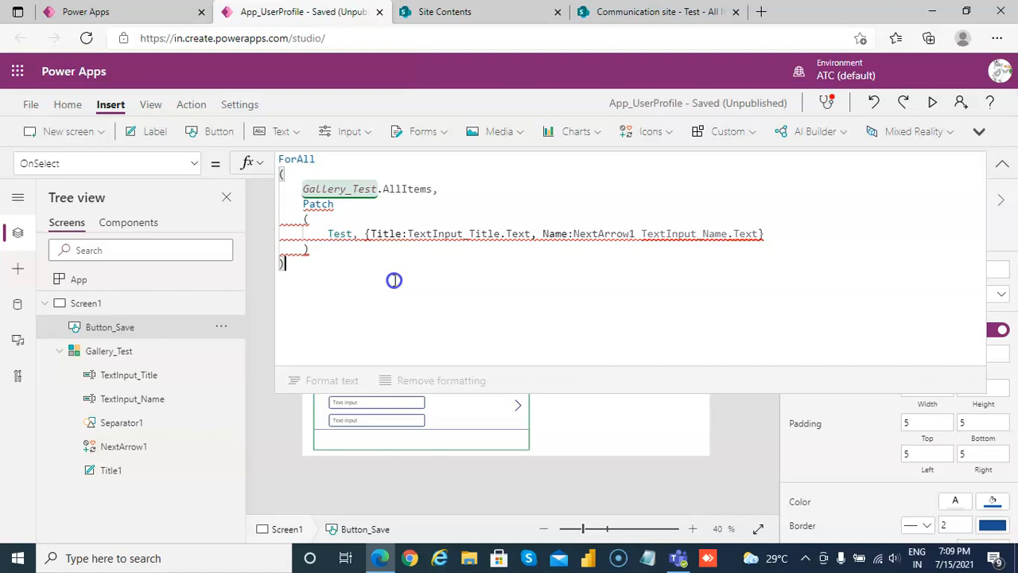
pyautogui.moveTo(625, 233)
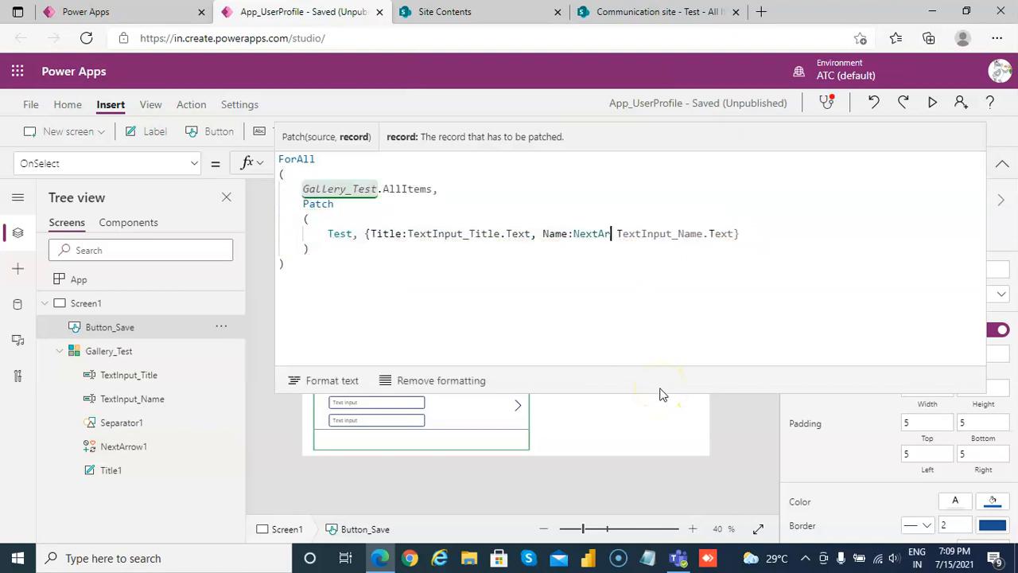
pyautogui.press('BackSpace')
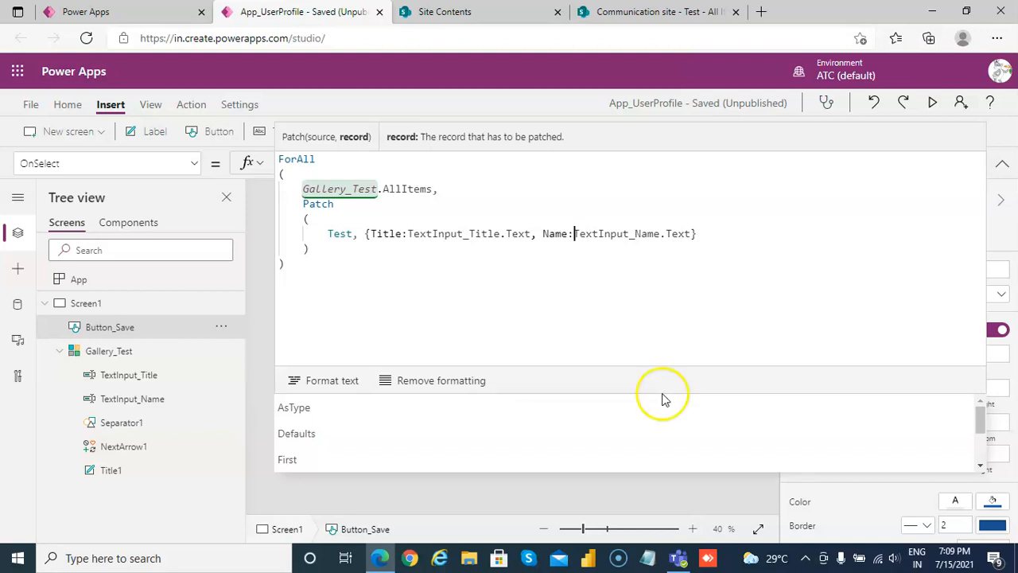
pyautogui.moveTo(660, 392)
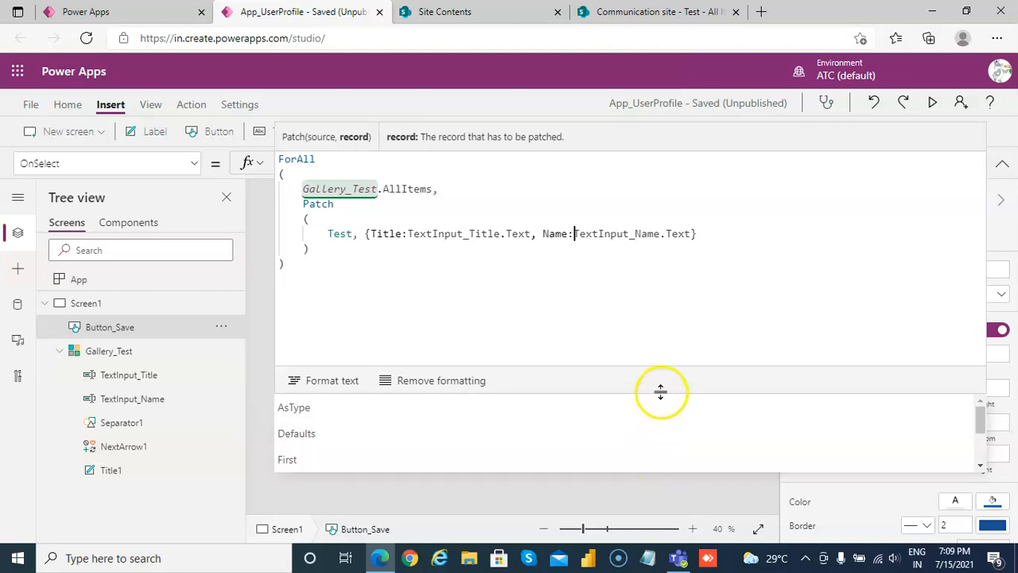
pyautogui.moveTo(660, 391); pyautogui.dragTo(660, 334)
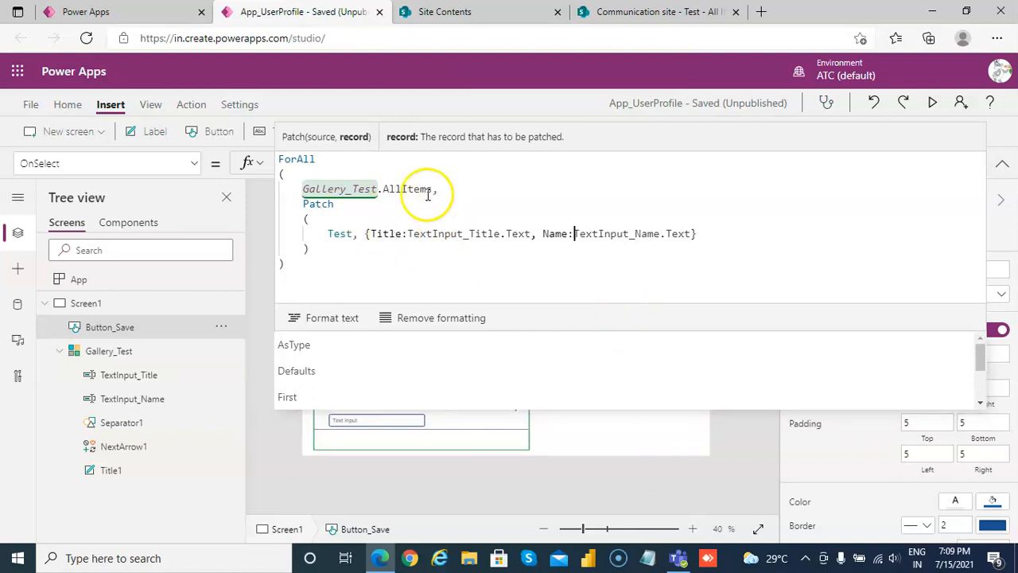
pyautogui.moveTo(940, 128)
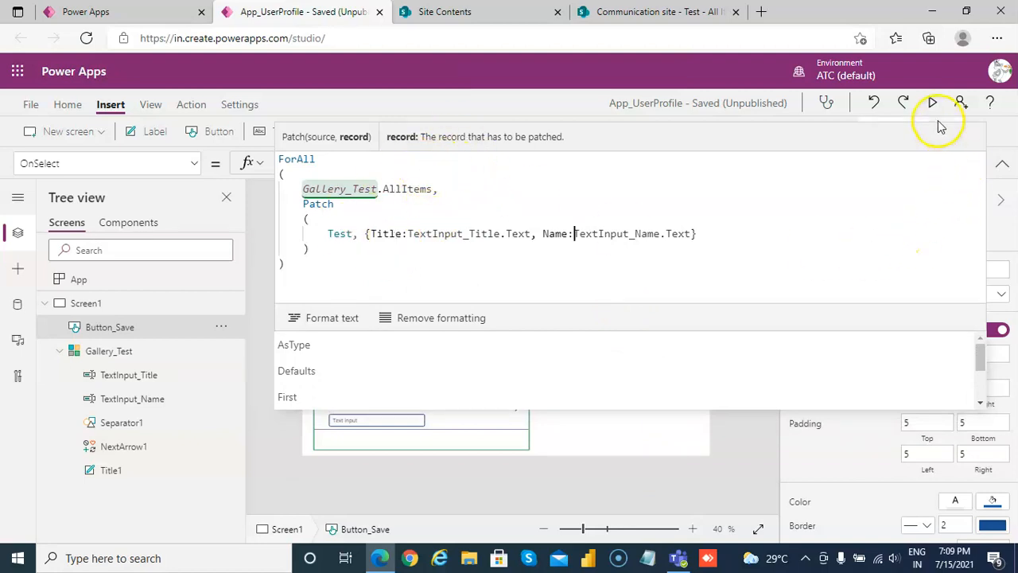
pyautogui.moveTo(847, 125)
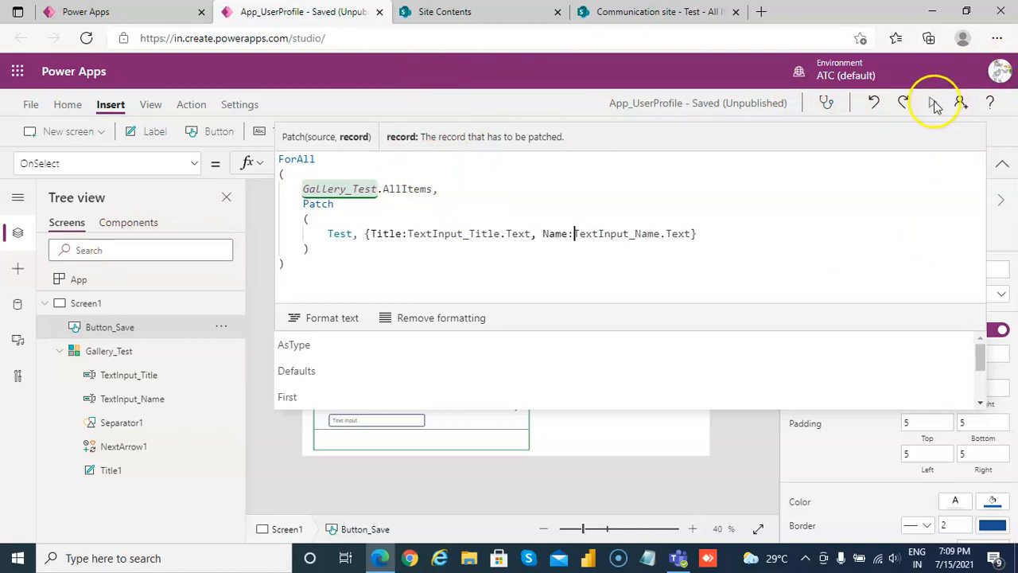
# Preview the app briefly, then select a title text input inside the gallery
pyautogui.click(934, 103)
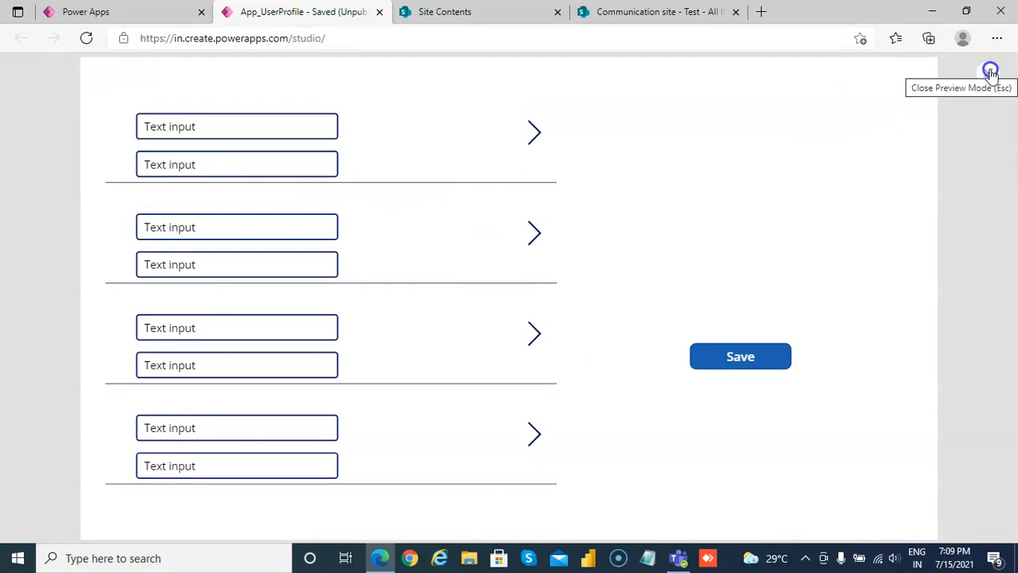
pyautogui.click(990, 71)
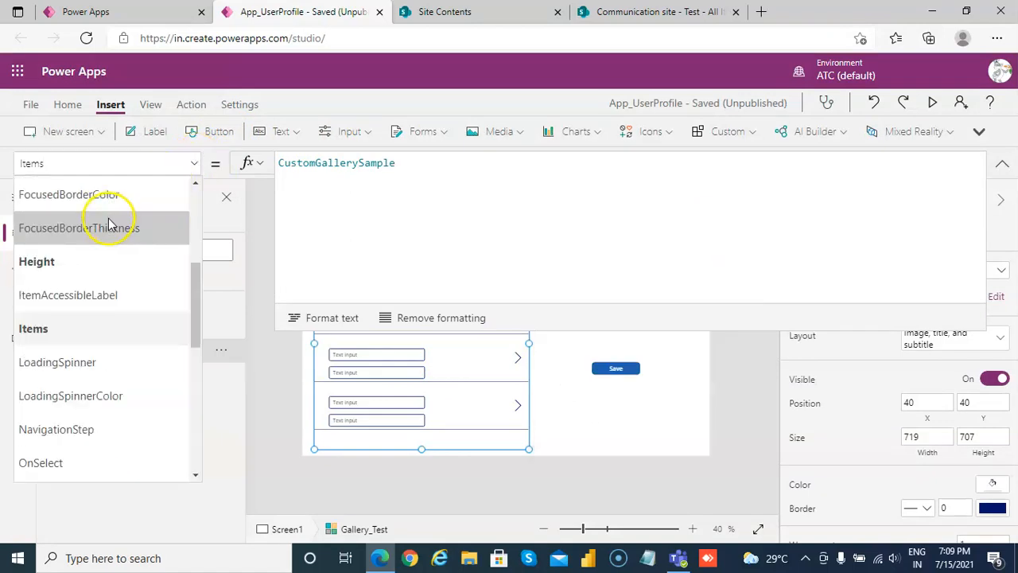
pyautogui.scroll(-3)
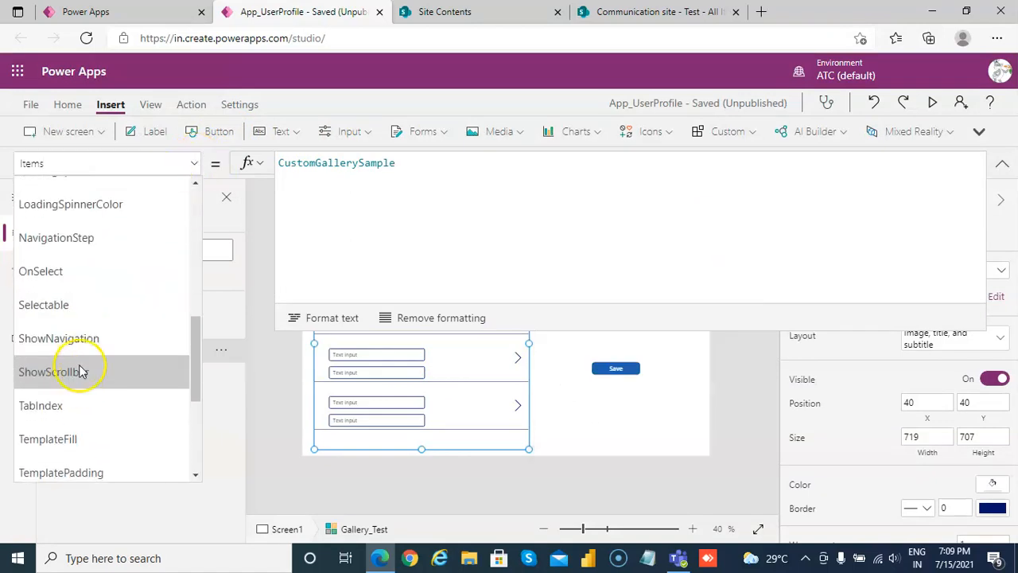
pyautogui.scroll(-3)
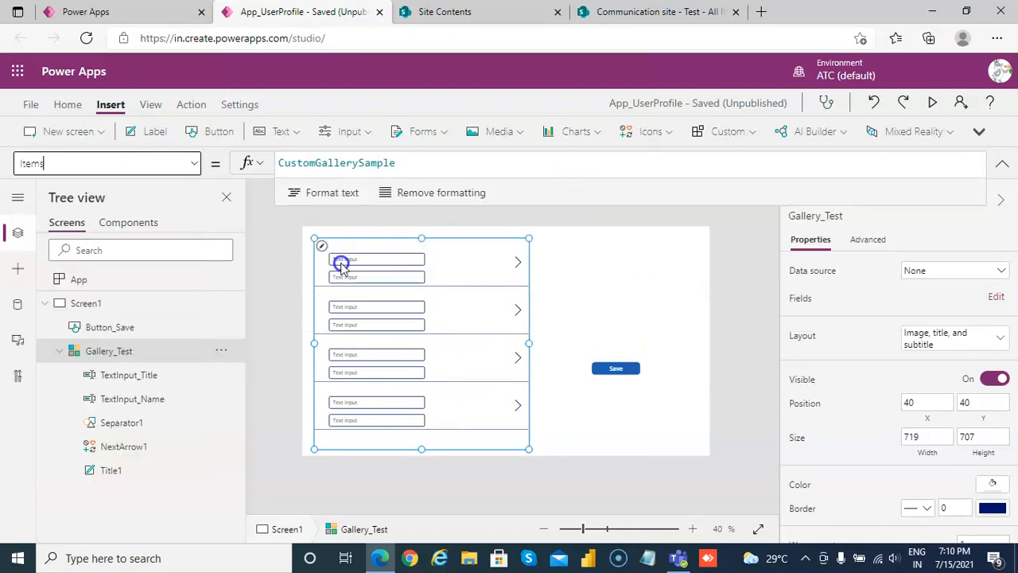
pyautogui.click(376, 259)
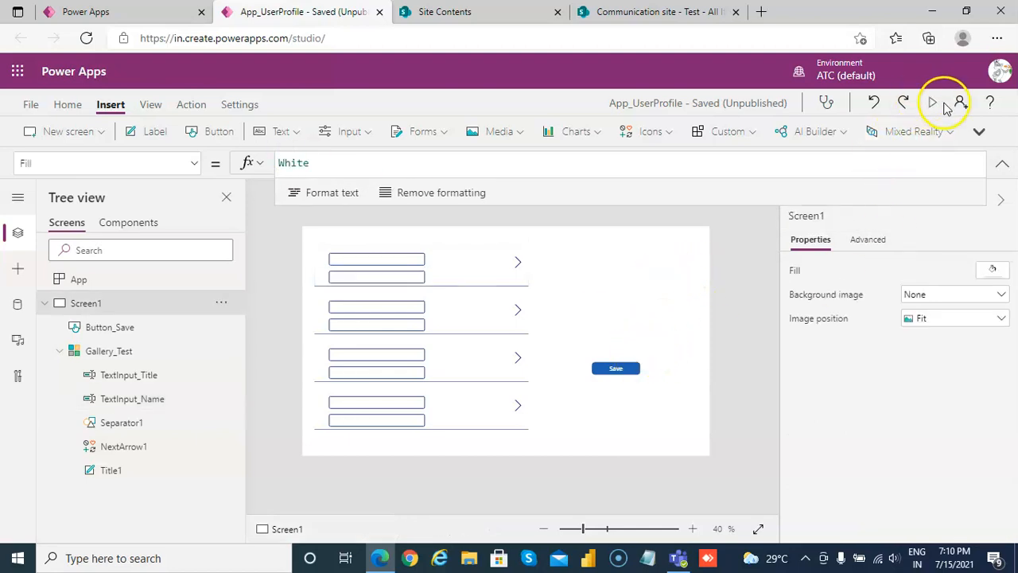
# In preview, enter 'Intekhab' in the first gallery row after checking the SharePoint Test list
pyautogui.click(931, 103)
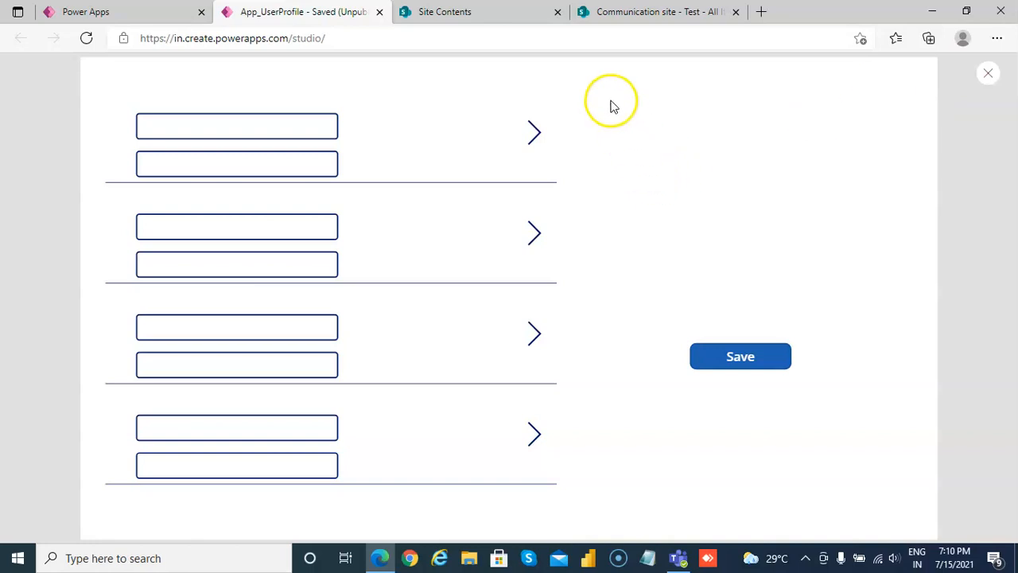
pyautogui.click(236, 126)
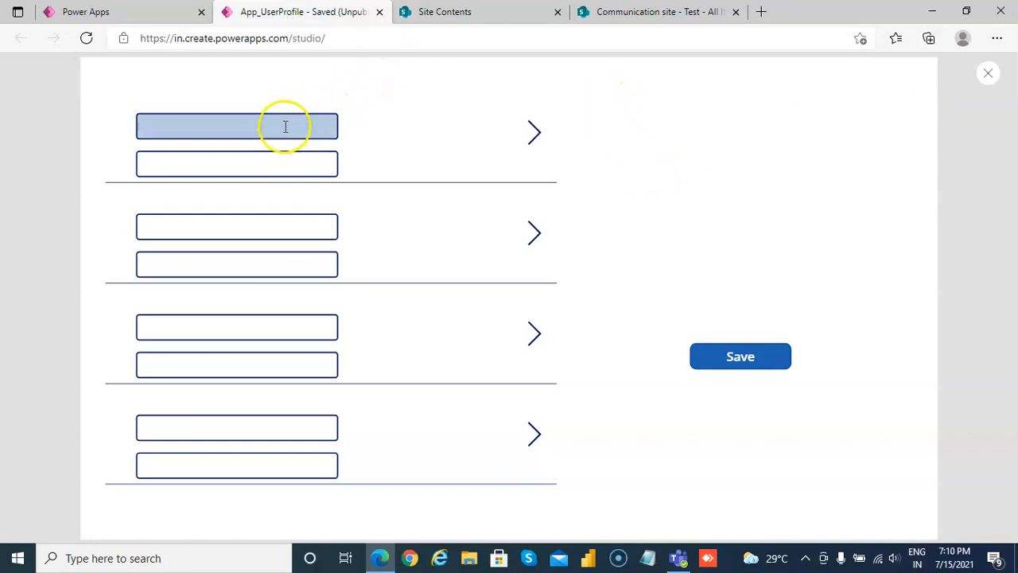
pyautogui.write('Inte')
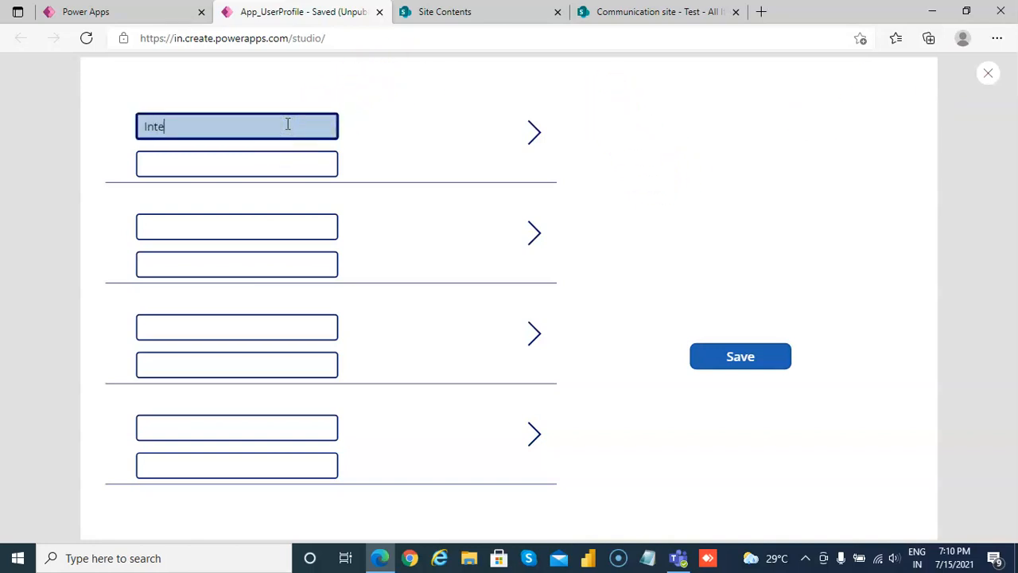
pyautogui.write('khab')
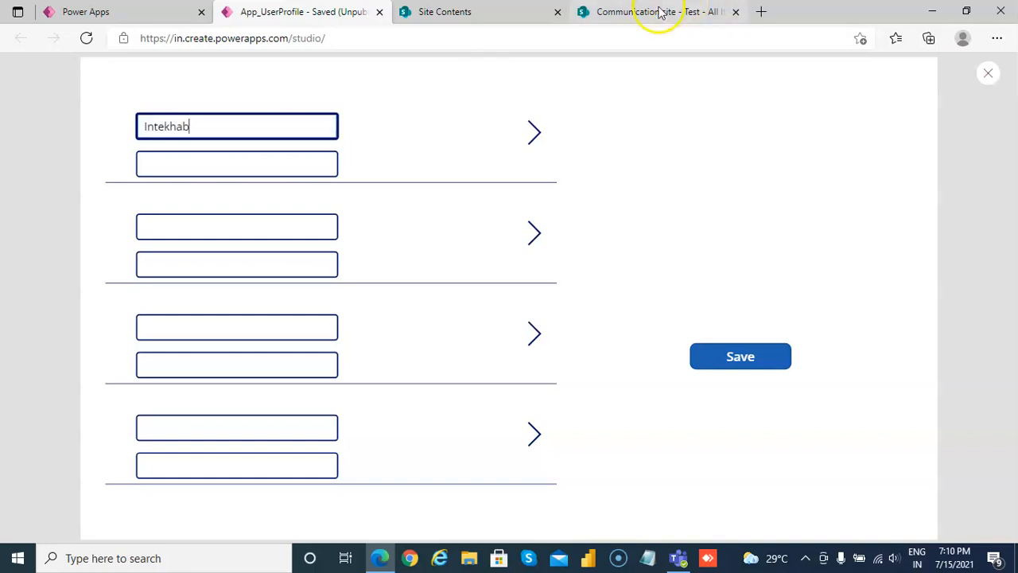
pyautogui.click(443, 11)
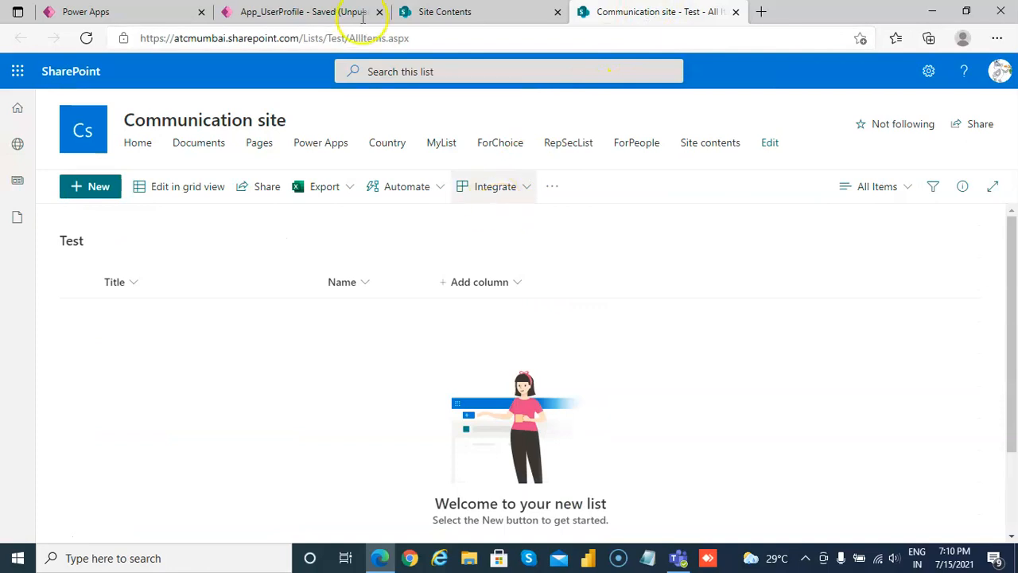
pyautogui.click(294, 11)
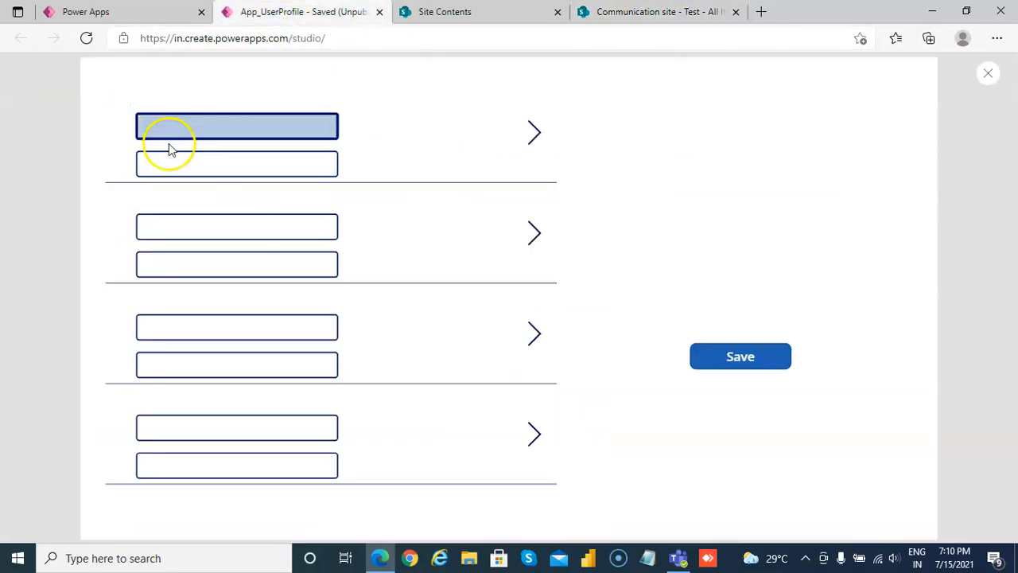
pyautogui.write('Intekhab')
pyautogui.write('Mr')
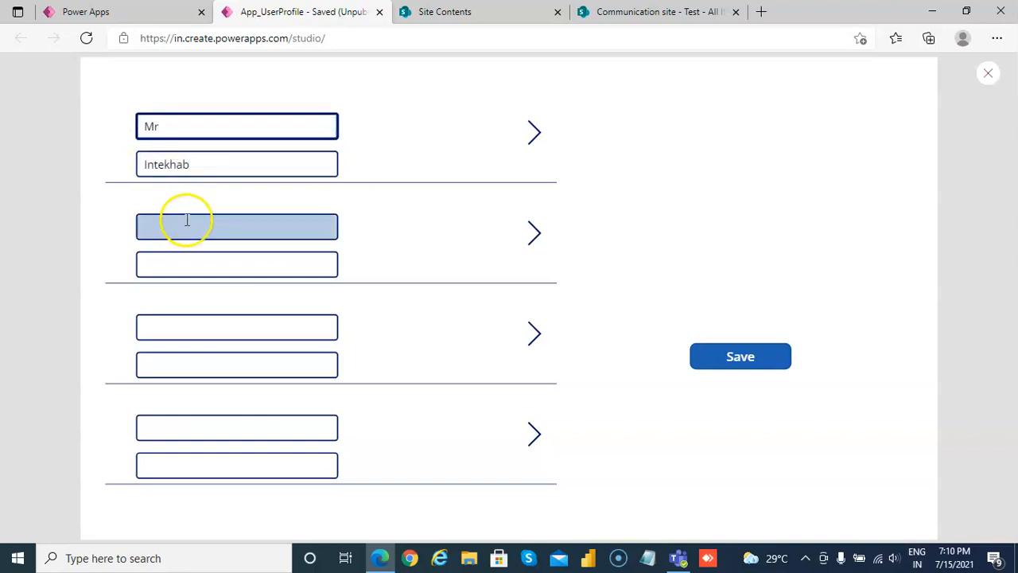
# Fill the remaining gallery rows with Ms Anne, Mrs Jackson and Mr John
pyautogui.write('Ms')
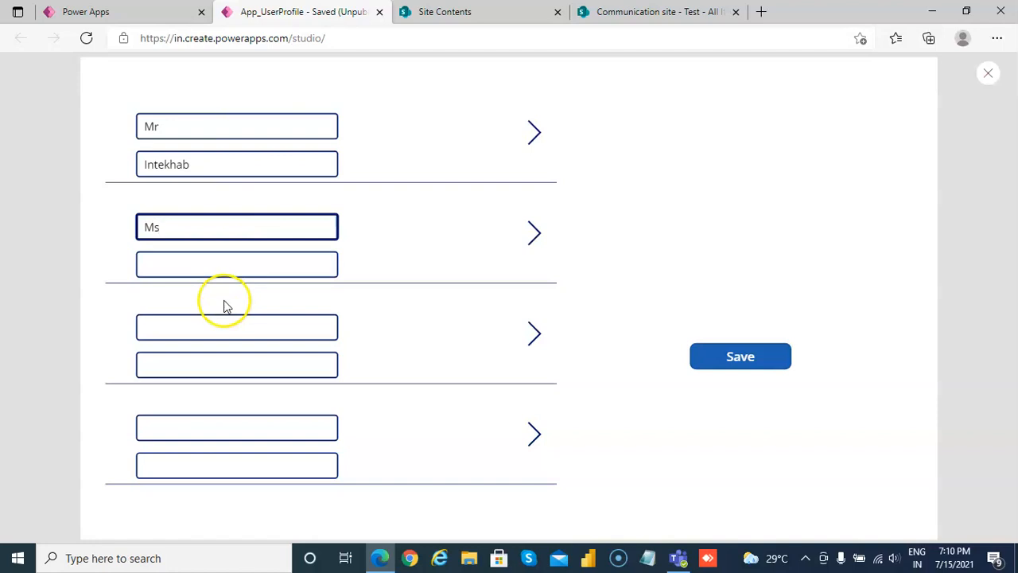
pyautogui.write('Anne')
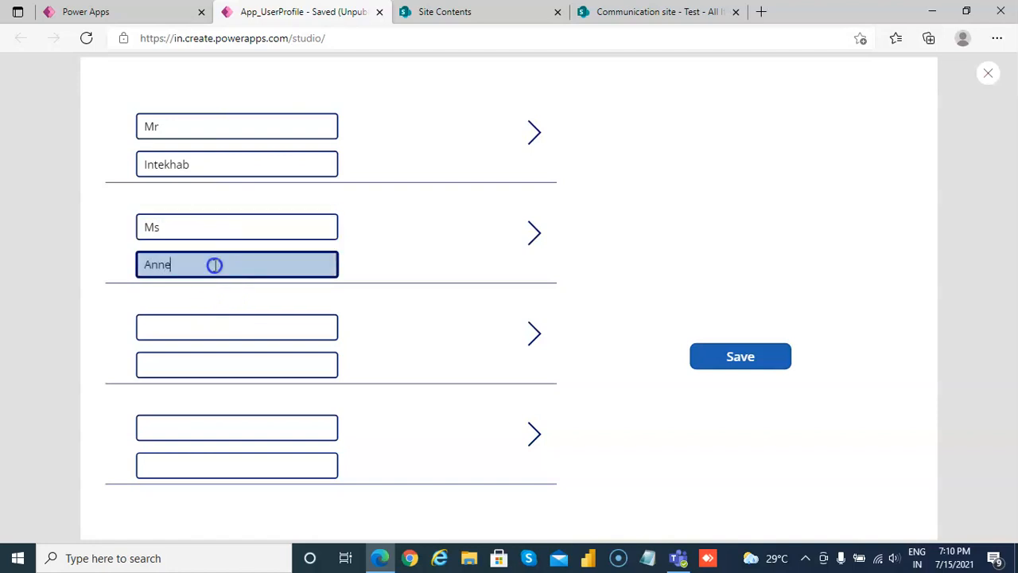
pyautogui.click(236, 326)
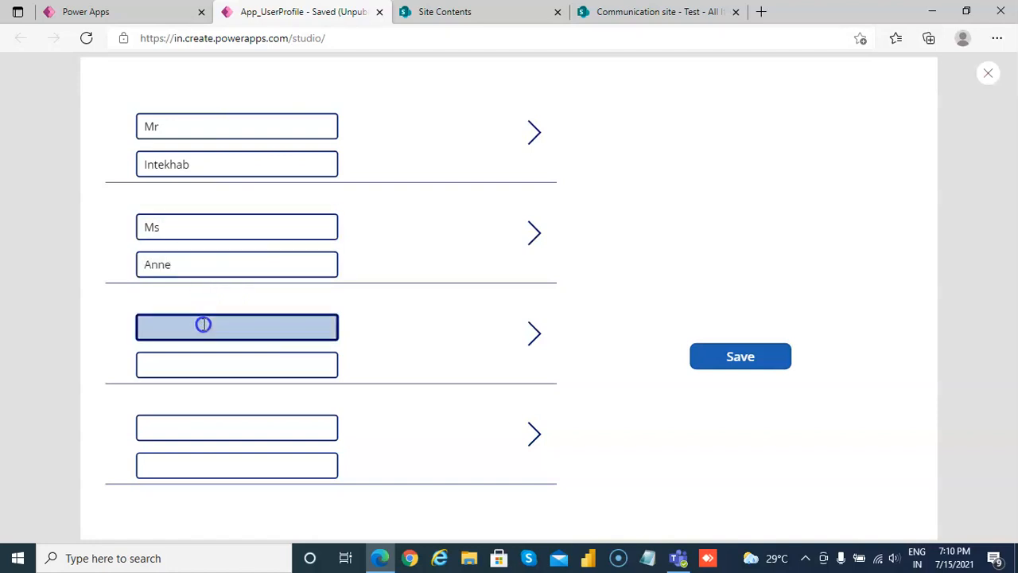
pyautogui.write('Mrs')
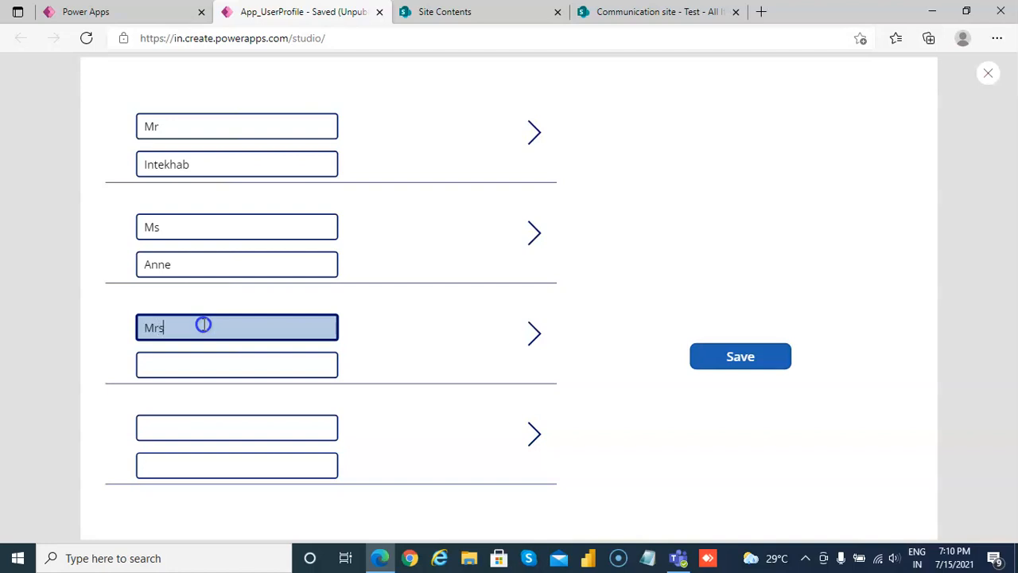
pyautogui.click(237, 364)
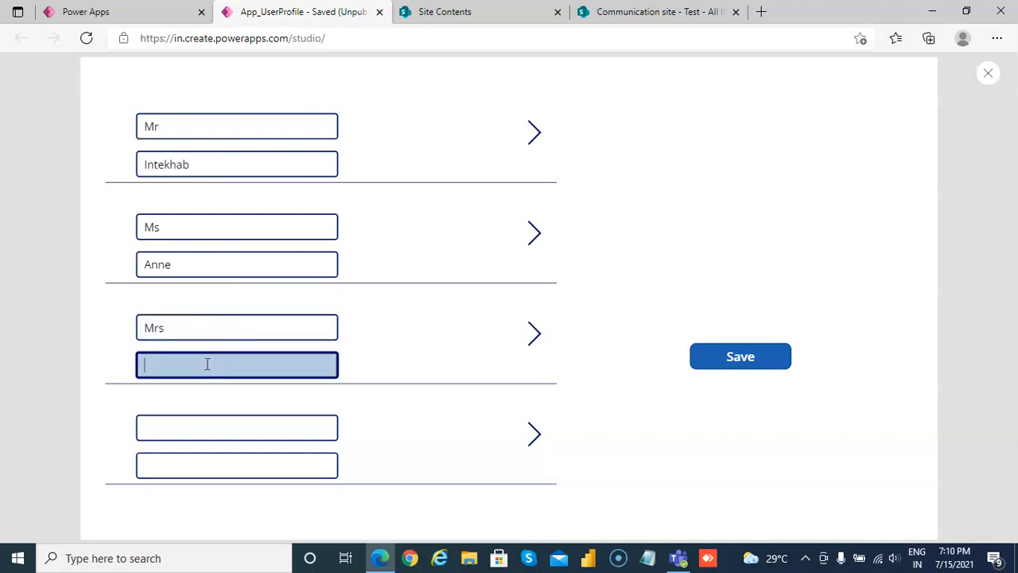
pyautogui.write('Jackson')
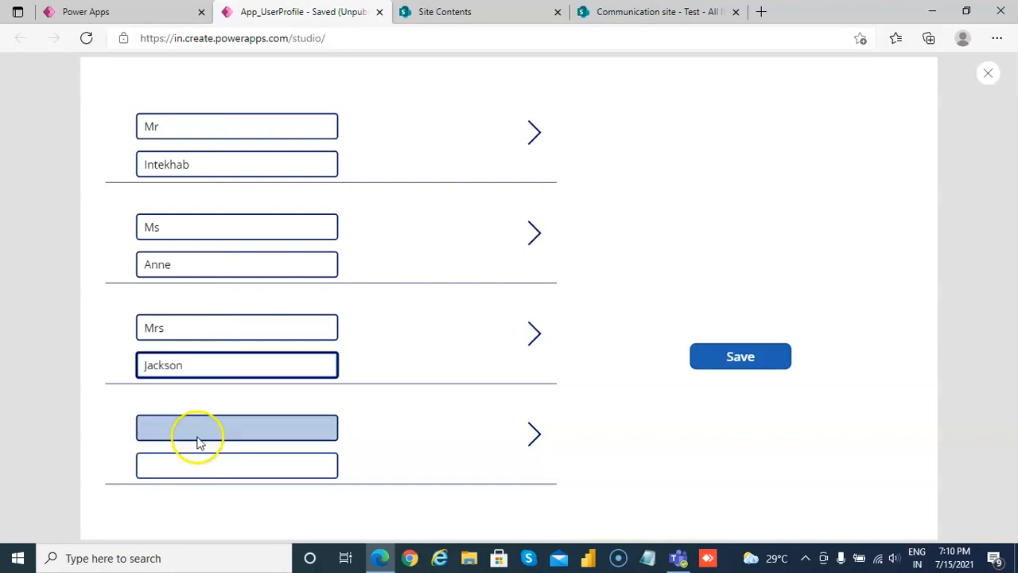
pyautogui.write('Mr')
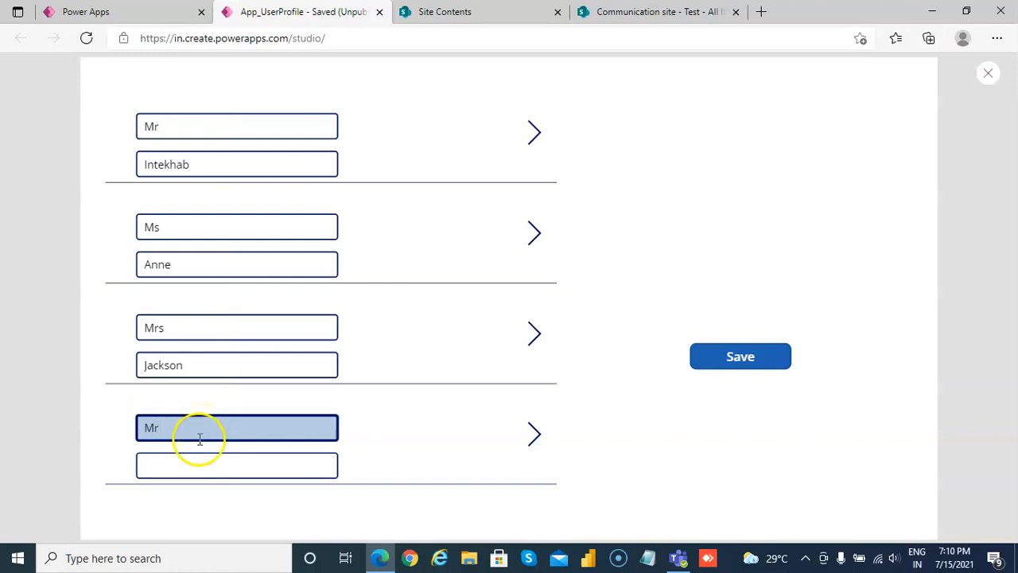
pyautogui.write('Joh')
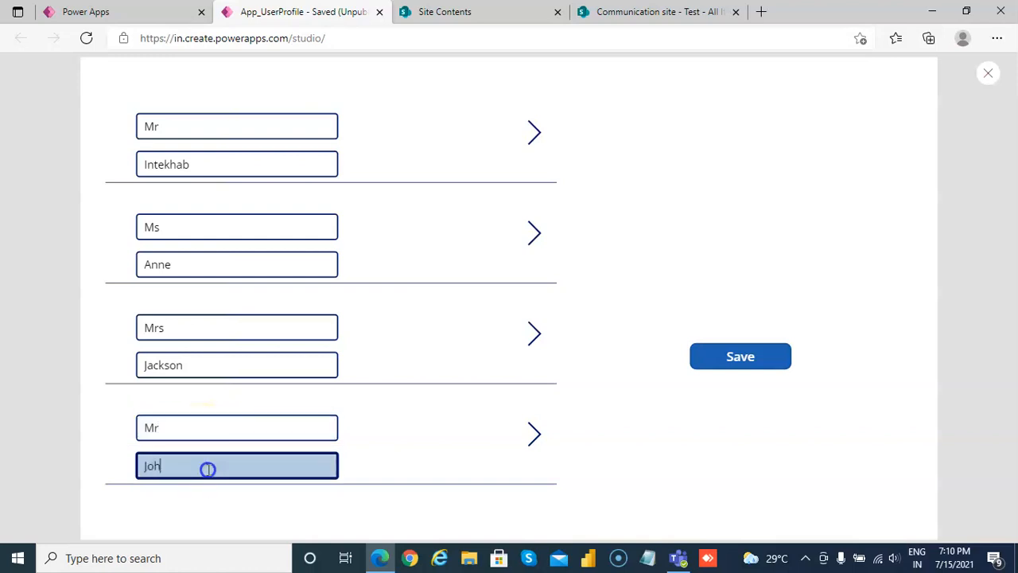
pyautogui.write('n')
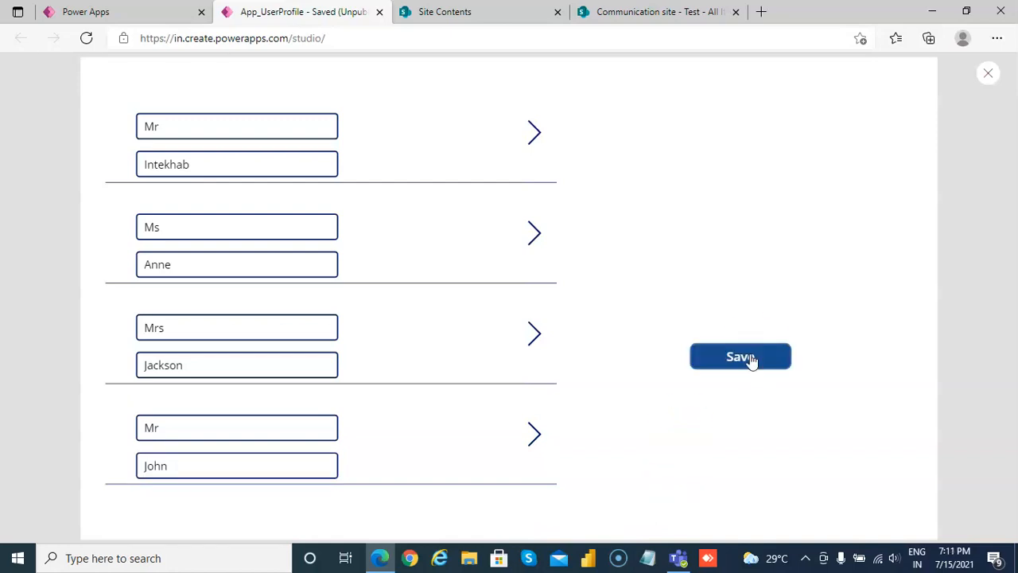
pyautogui.moveTo(636, 16)
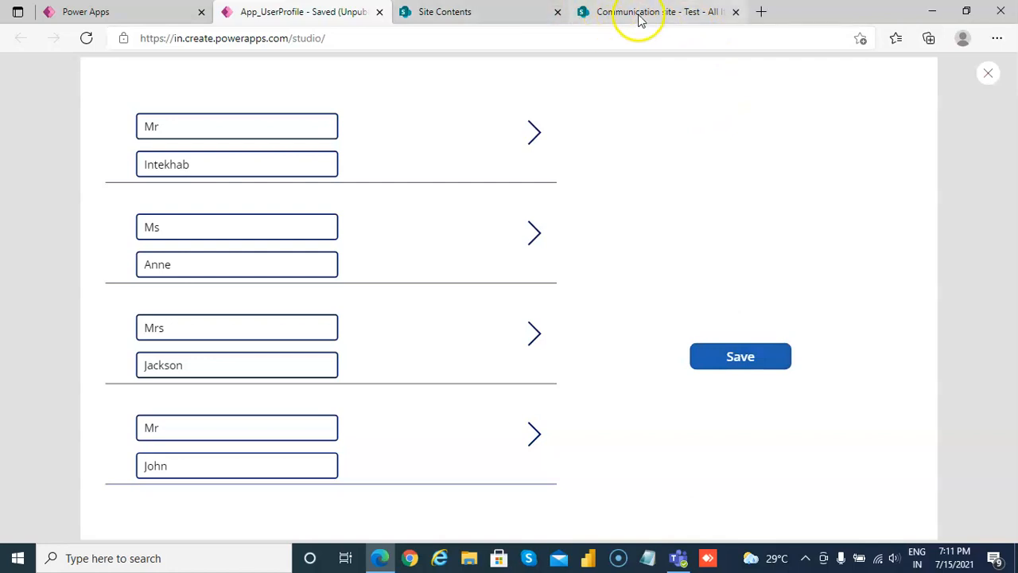
# Refresh the SharePoint Test list to confirm the four new items, then return to the app
pyautogui.click(644, 12)
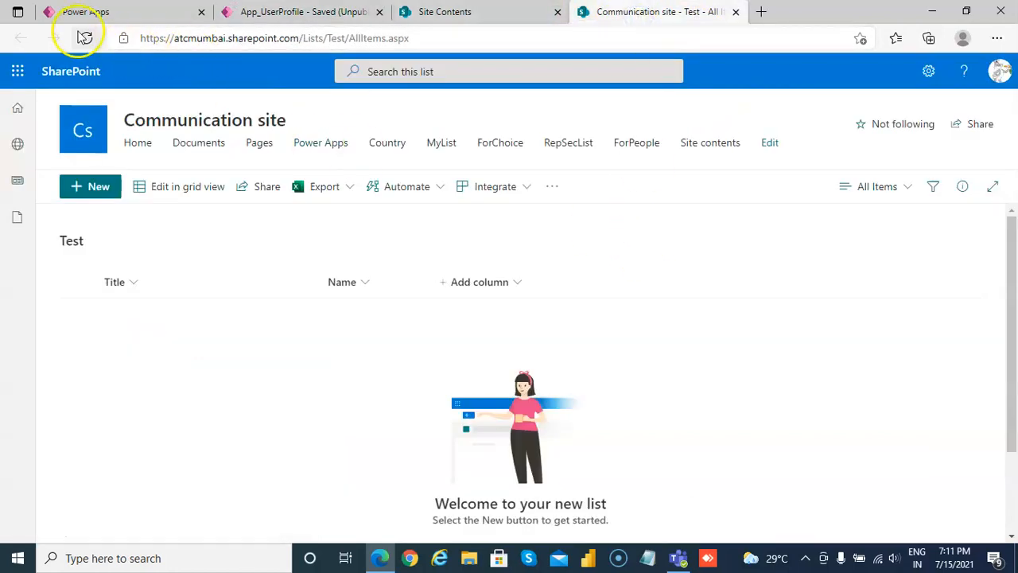
pyautogui.click(85, 37)
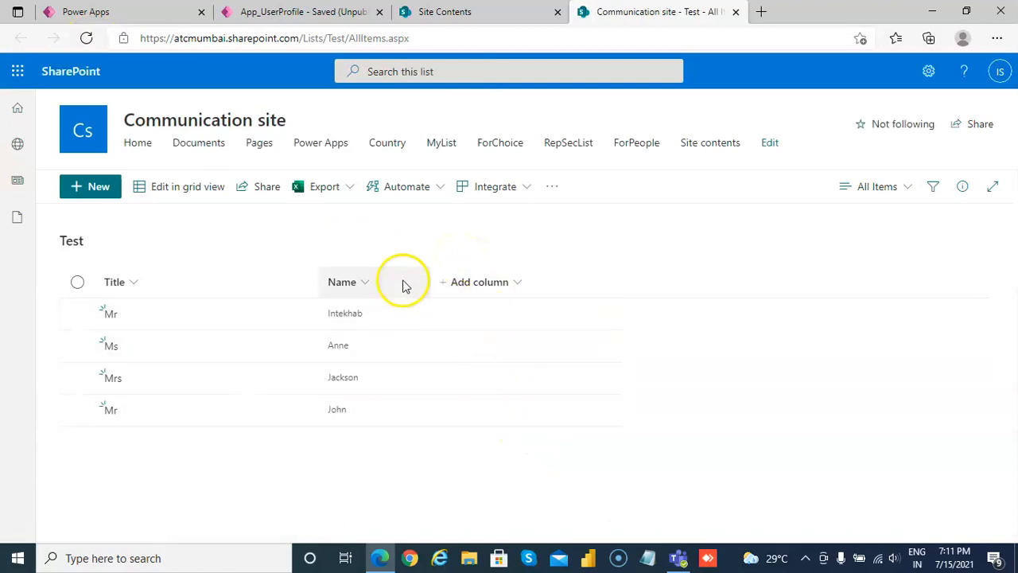
pyautogui.click(302, 11)
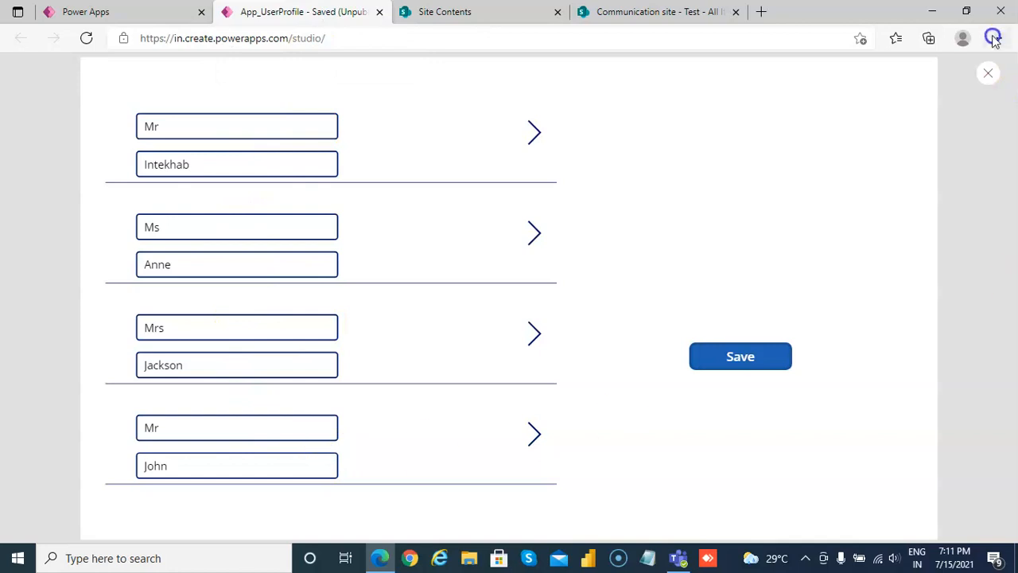
# Exit preview, dismiss the tip, and review Button_Save's ForAll Patch OnSelect formula
pyautogui.click(988, 73)
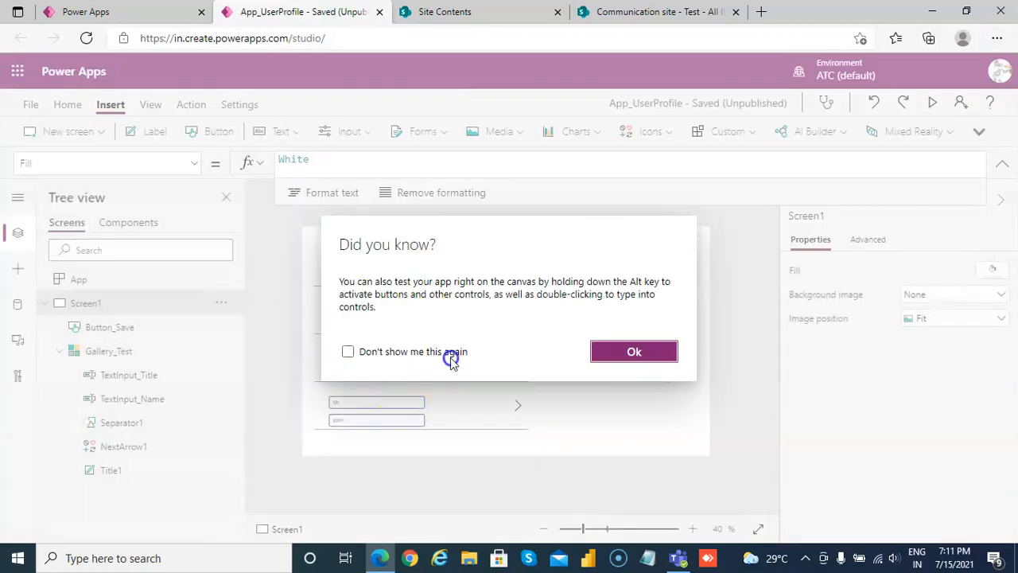
pyautogui.click(634, 351)
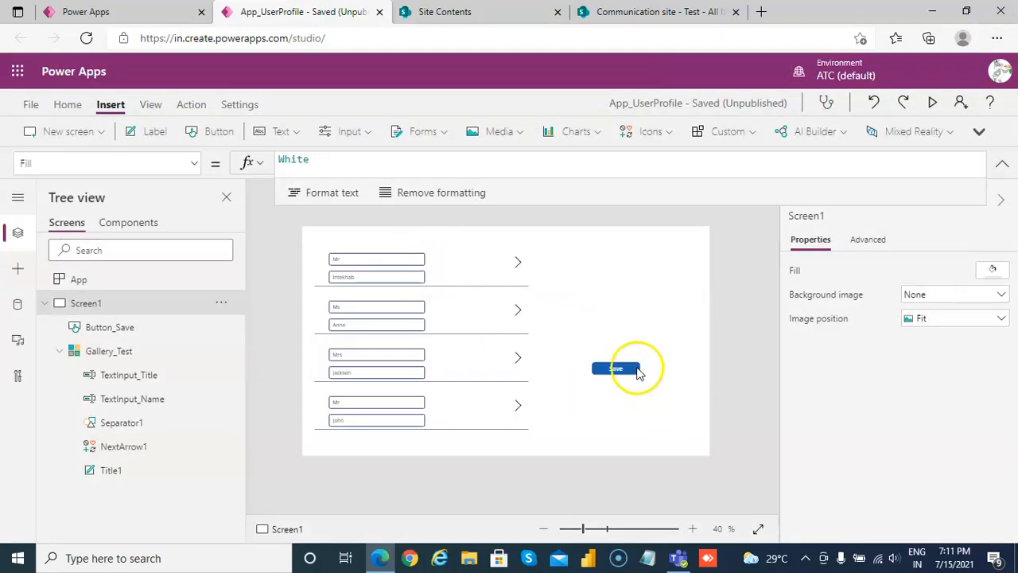
pyautogui.click(616, 368)
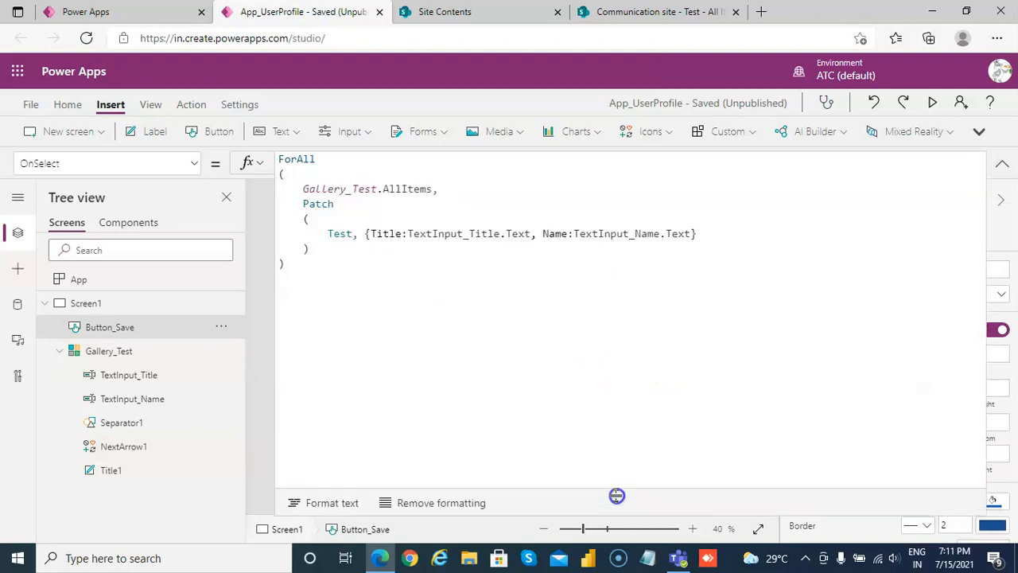
pyautogui.moveTo(411, 201)
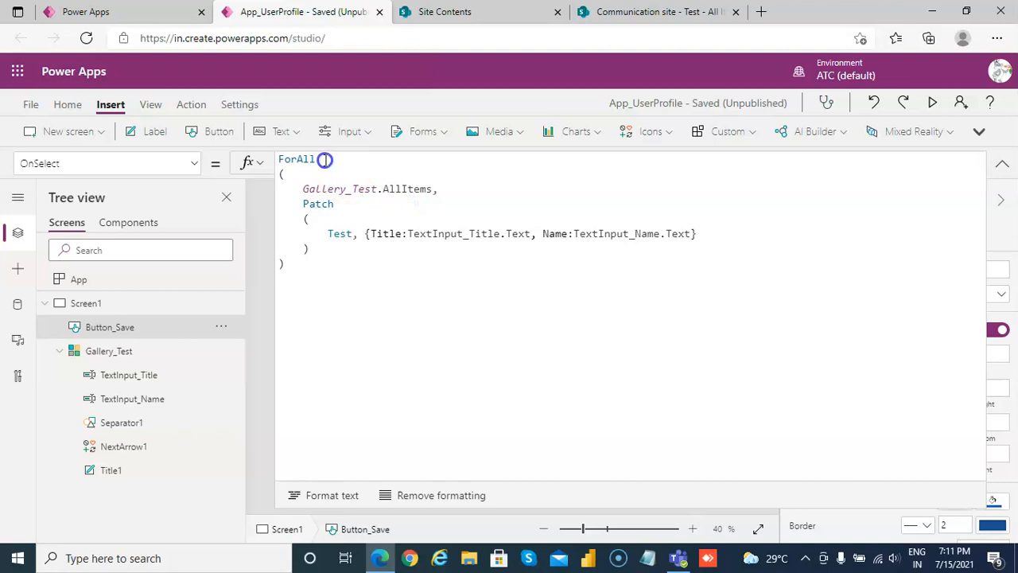
pyautogui.click(444, 194)
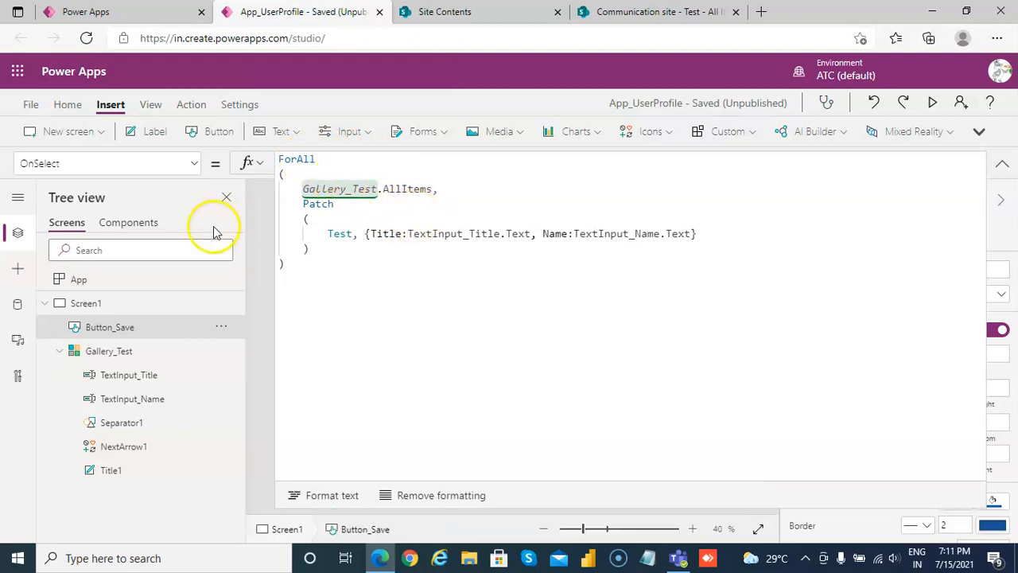
pyautogui.moveTo(119, 447)
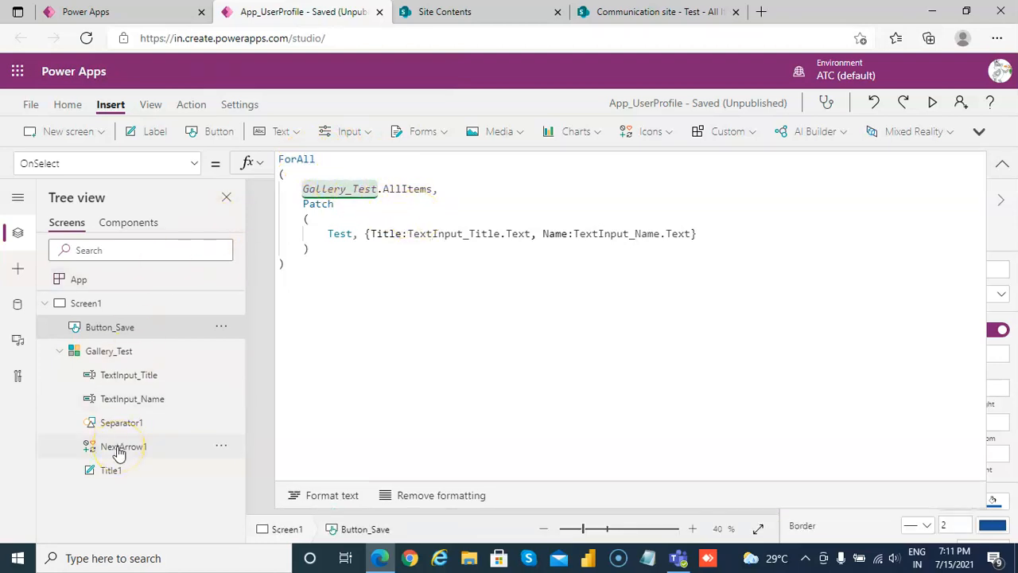